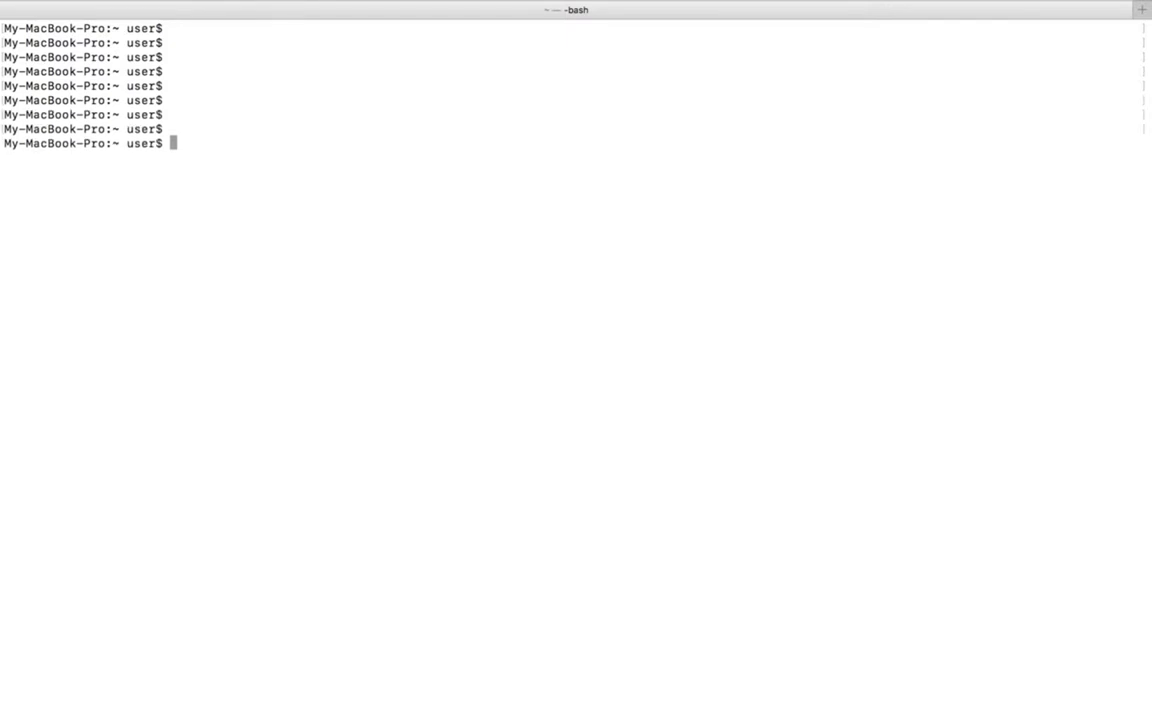
# Run xcode-select --install and highlight the 'tools already installed' message
pyautogui.write('xcode-select --install')
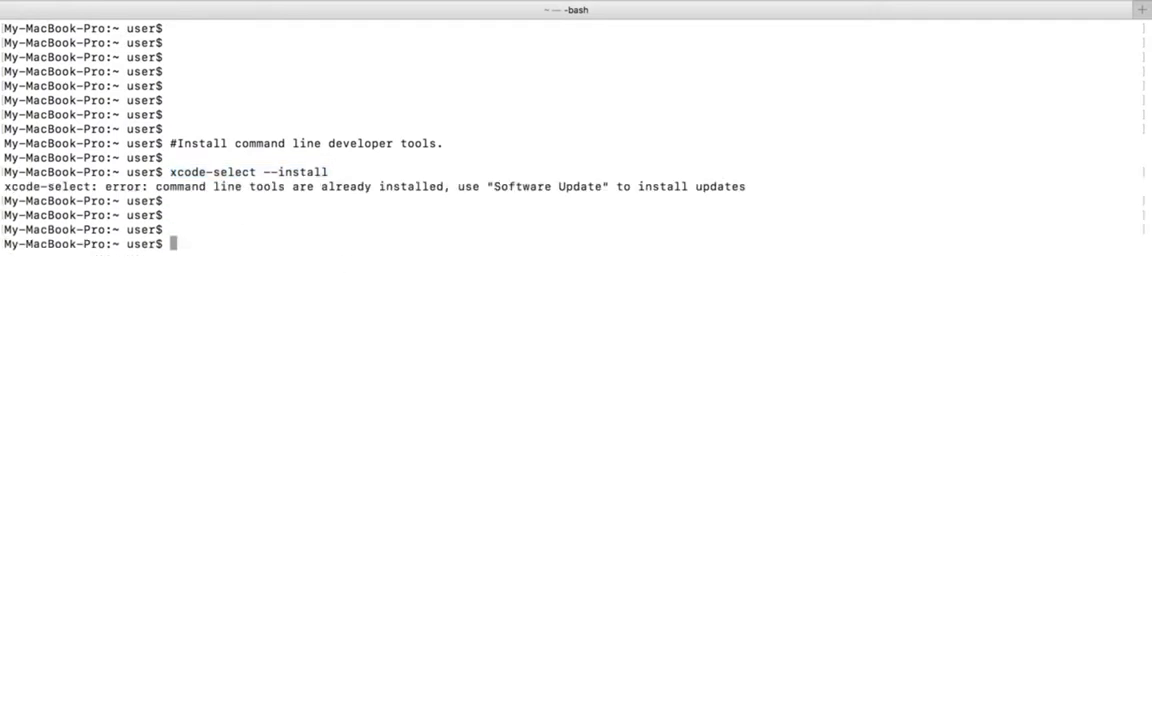
pyautogui.press('Enter')
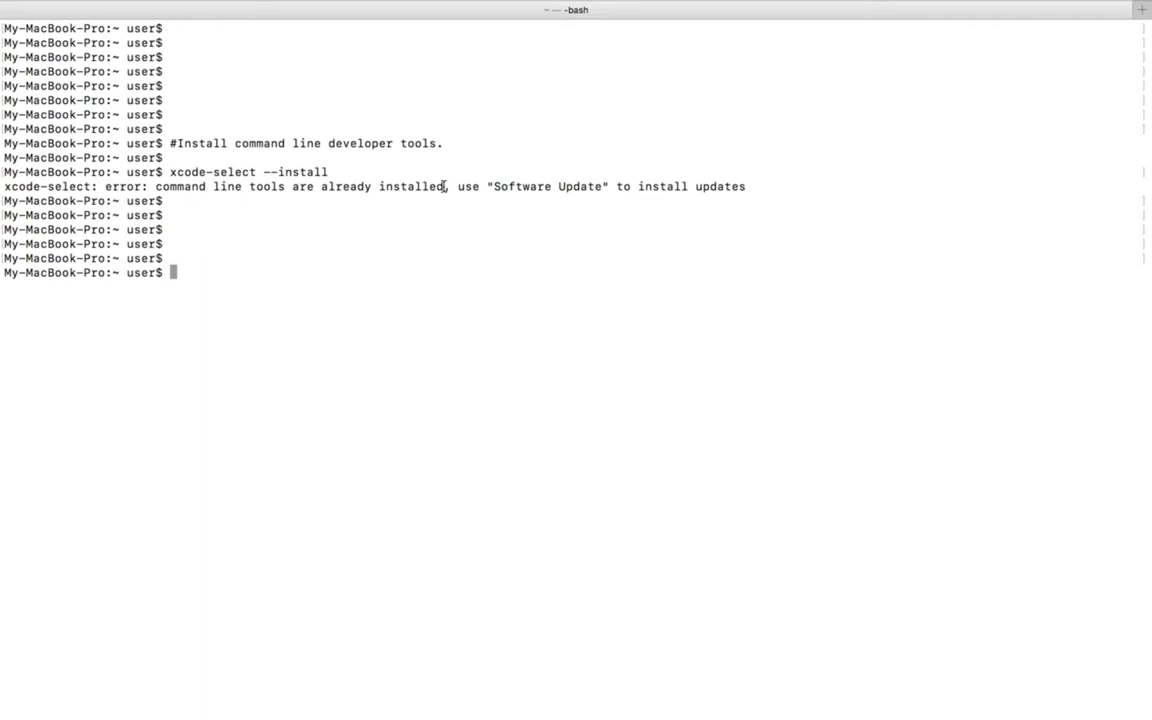
pyautogui.moveTo(156, 188); pyautogui.dragTo(444, 188)
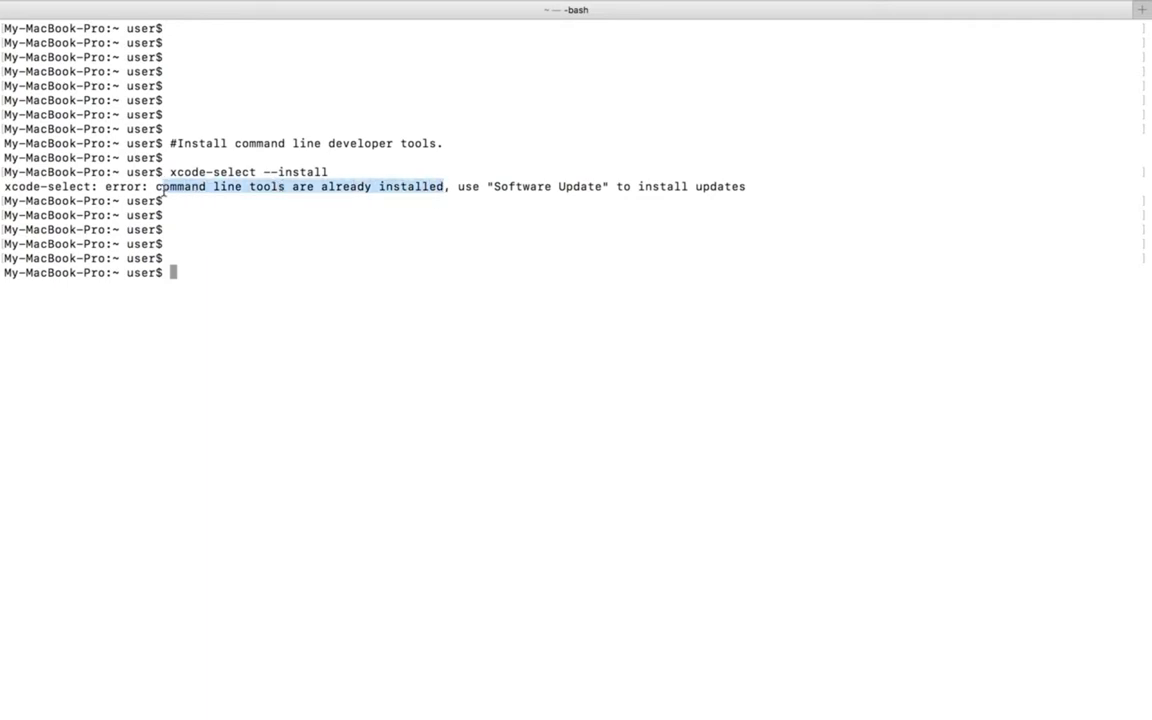
pyautogui.moveTo(310, 294)
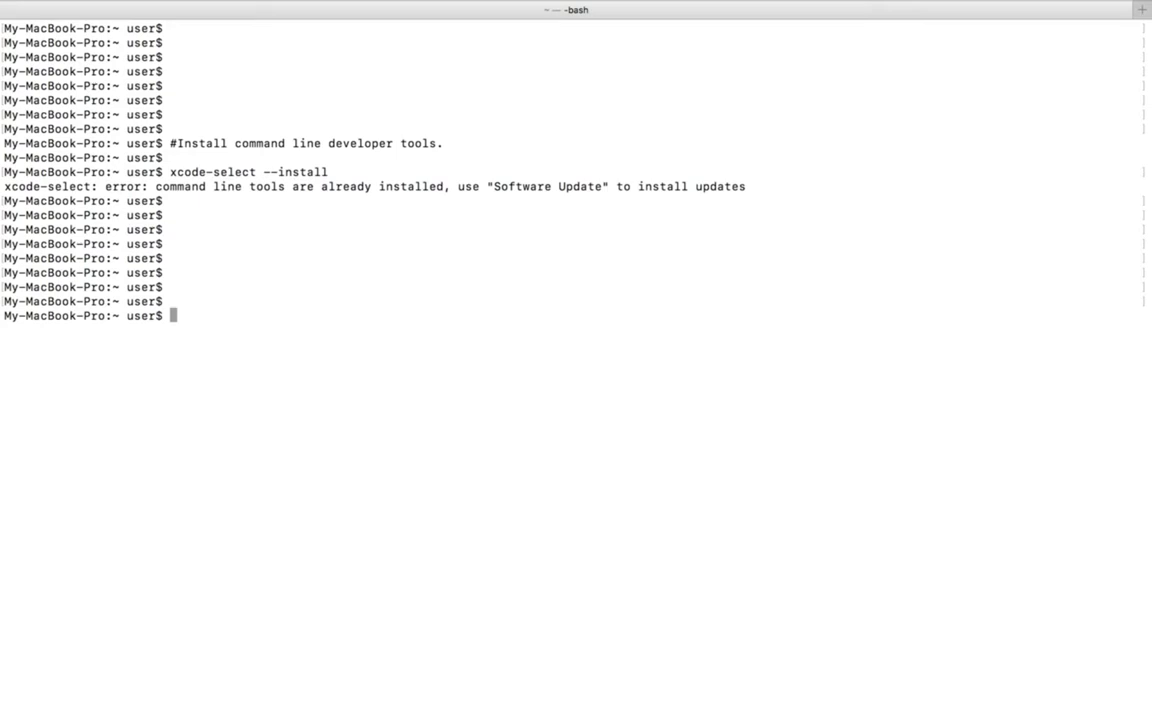
pyautogui.write('#Install latest version of NVM')
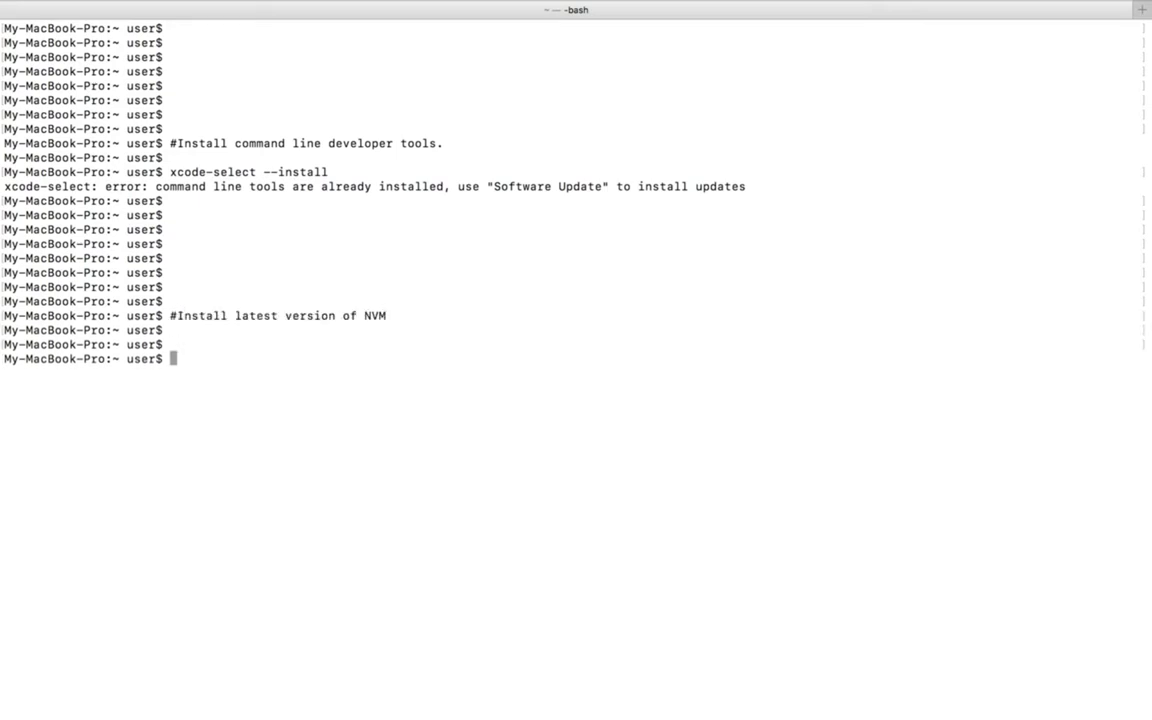
pyautogui.moveTo(600, 296)
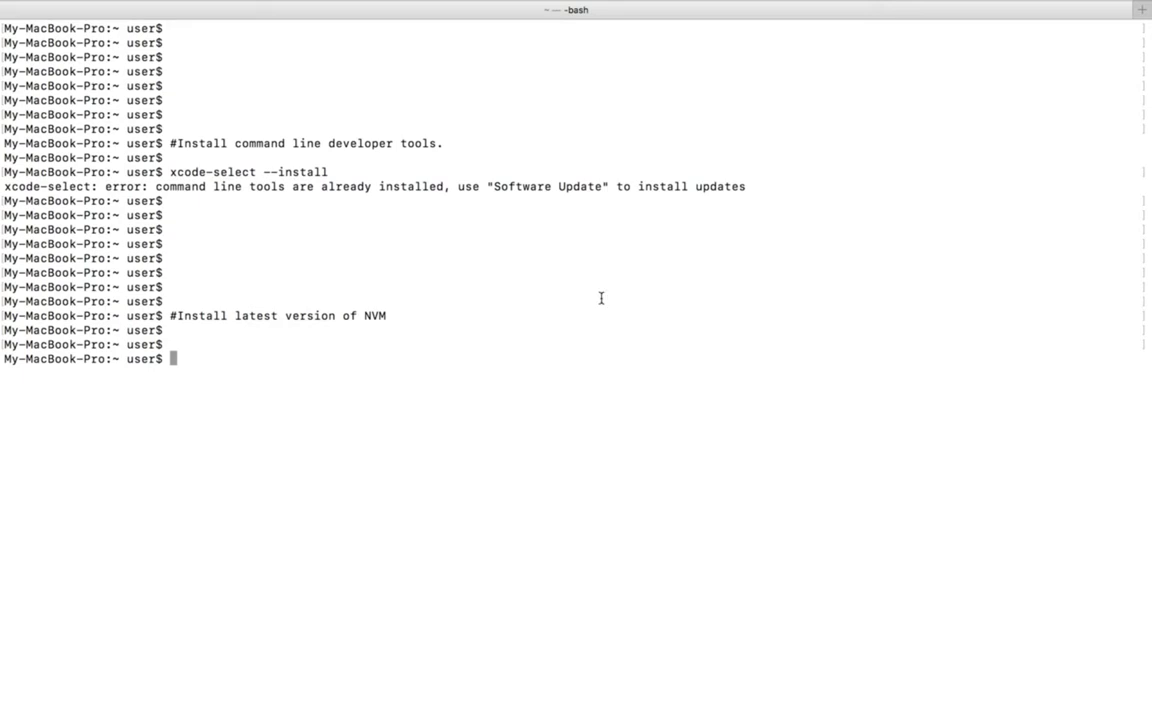
pyautogui.write('cd ~/')
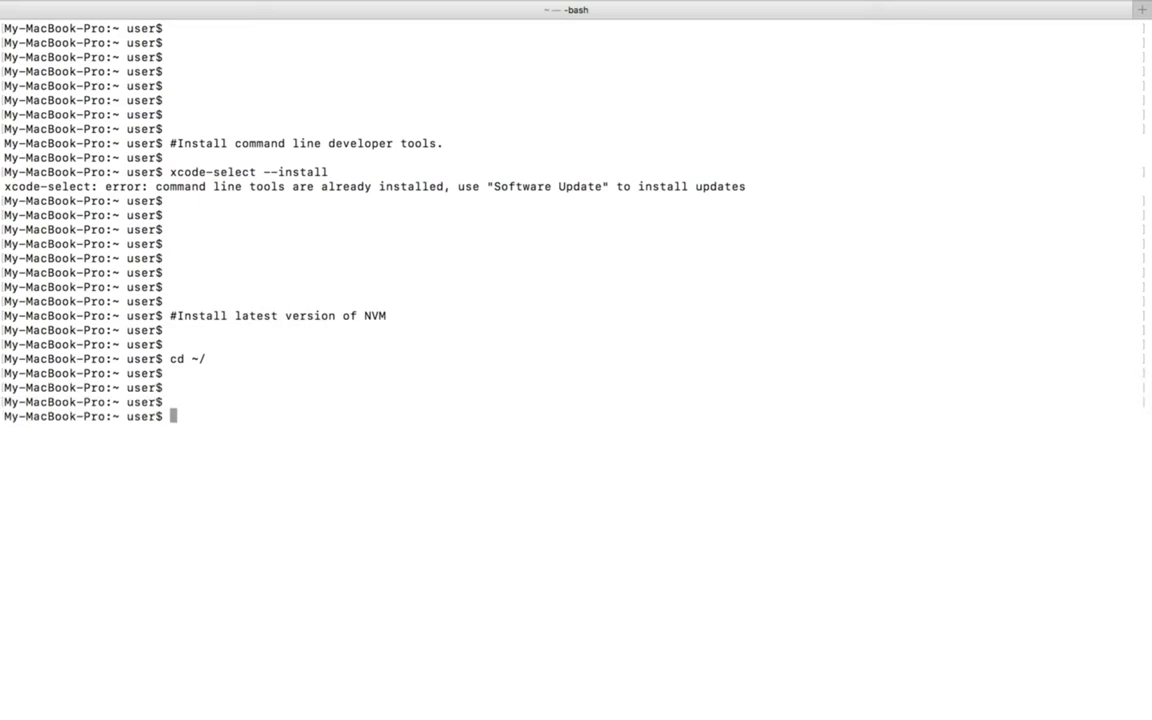
pyautogui.write('git clone https://github.com/creationix/nvm.git .nvm')
pyautogui.write('git checkout v0.33.11')
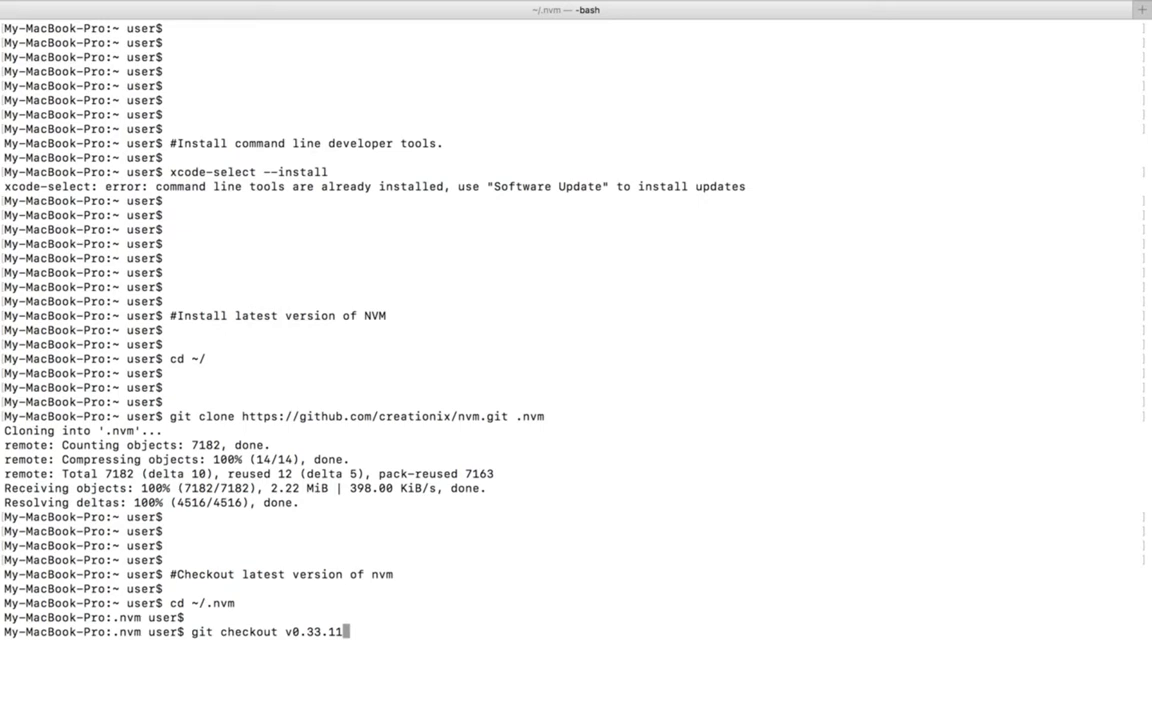
pyautogui.moveTo(330, 588)
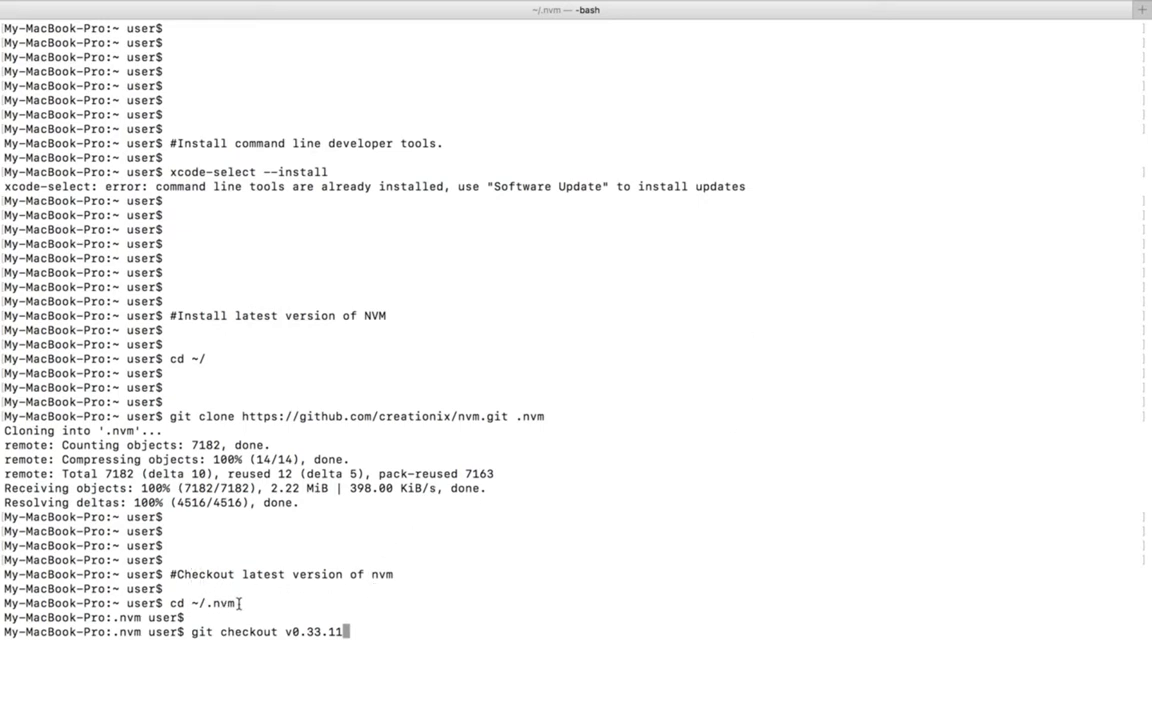
pyautogui.moveTo(424, 588)
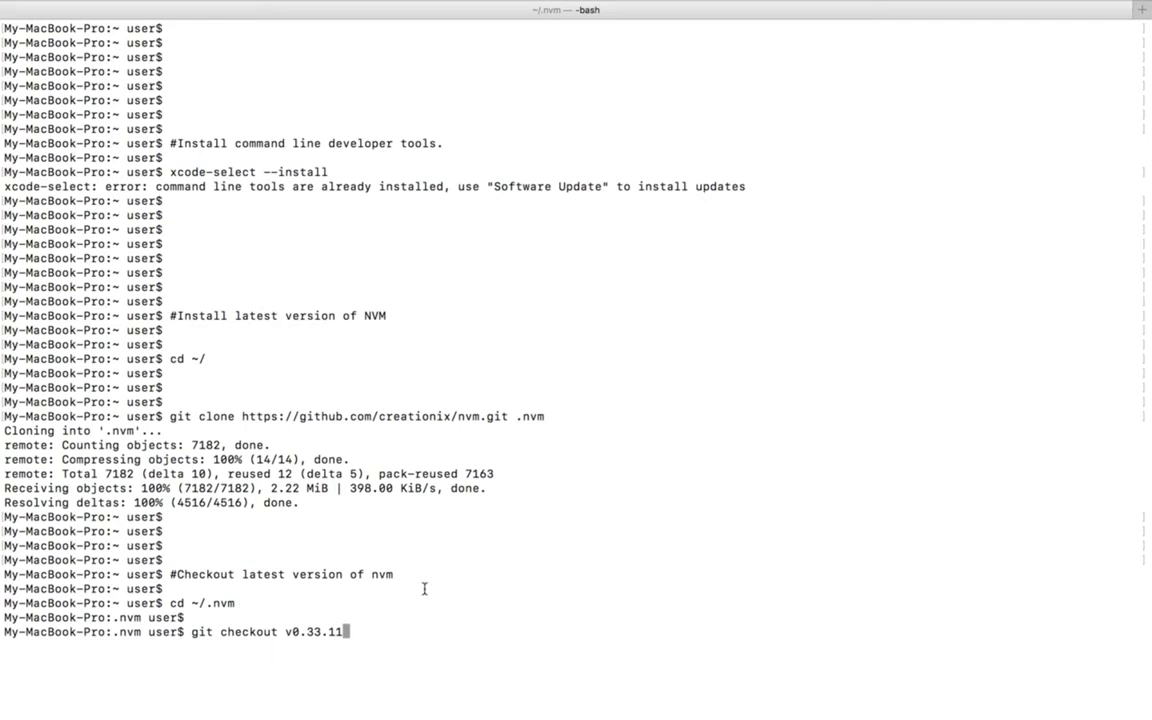
# Check out nvm v0.33.11, then mistype the nvm.sh source command
pyautogui.press('Enter')
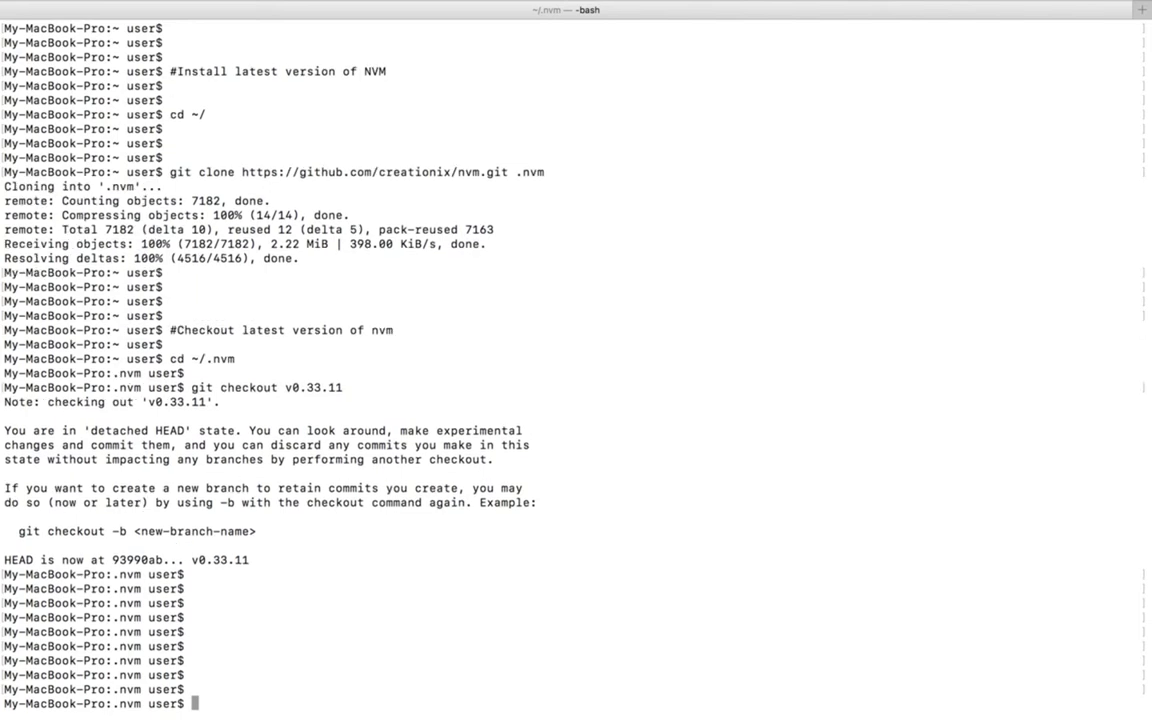
pyautogui.moveTo(260, 564)
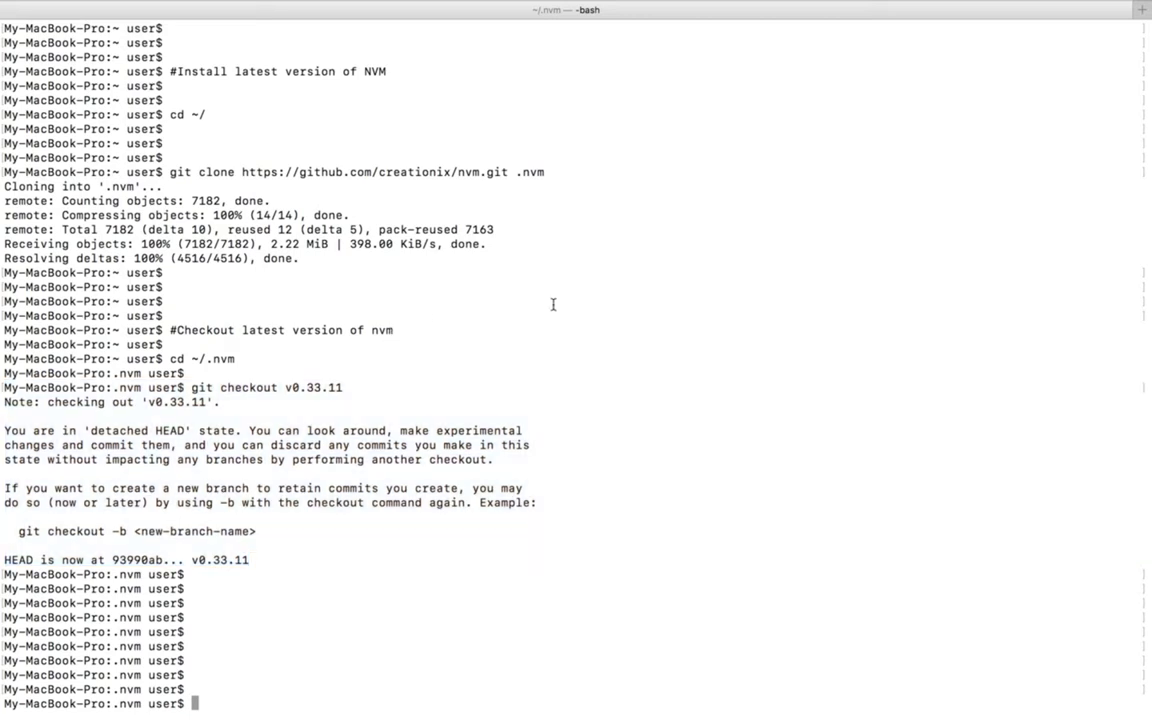
pyautogui.moveTo(684, 346)
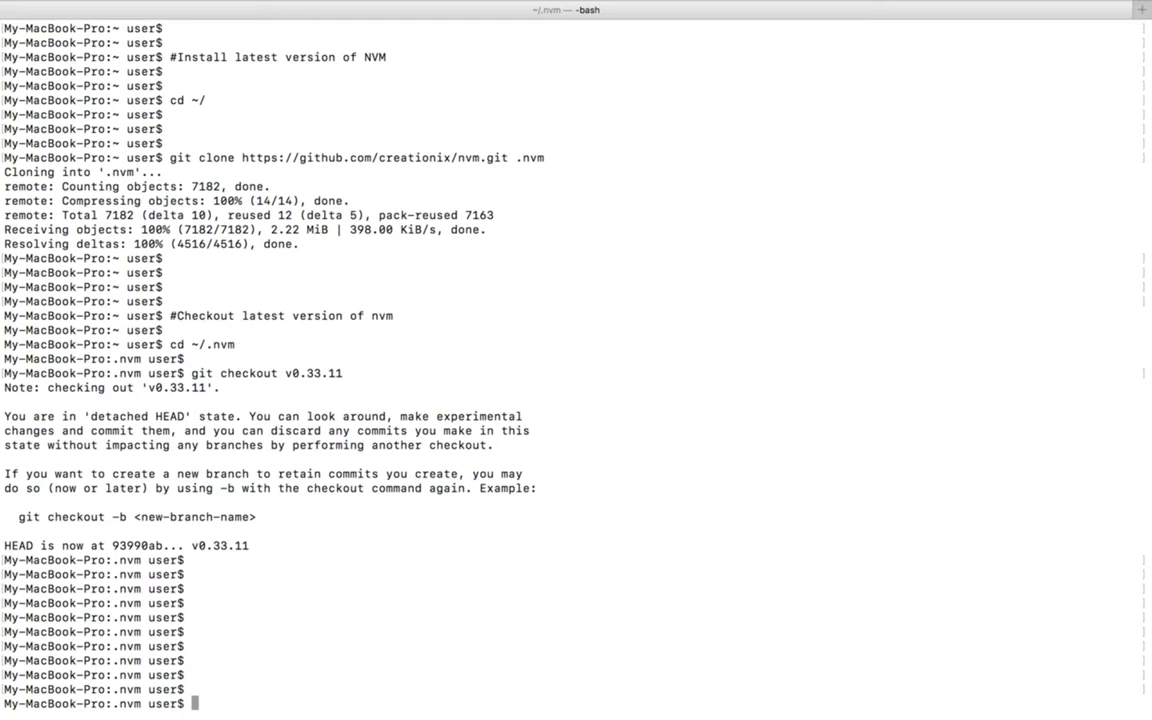
pyautogui.write('. nvm.sh3.11')
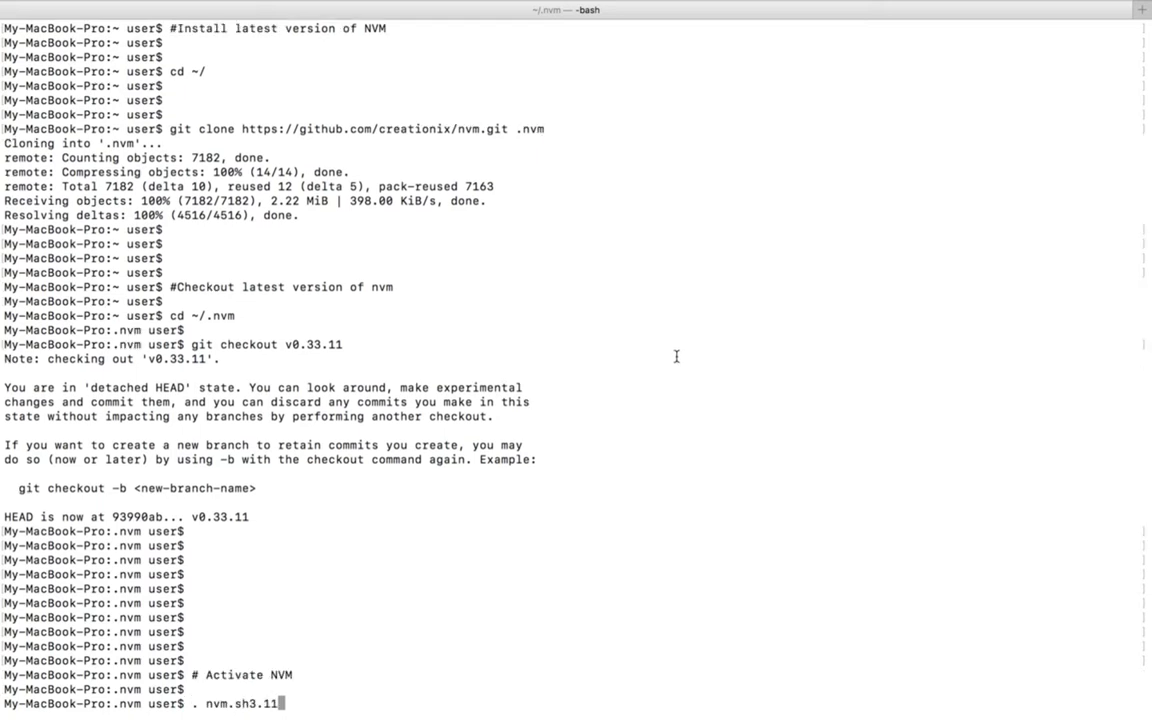
pyautogui.doubleClick(244, 672)
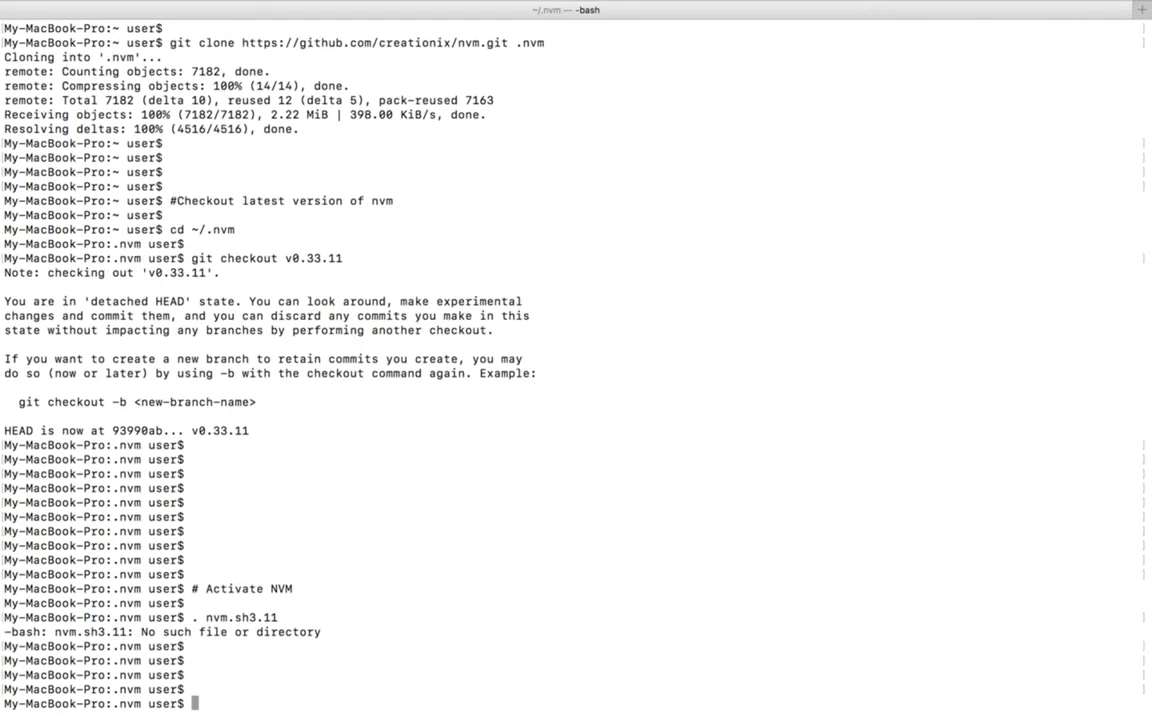
# List the ~/.nvm folder contents and source nvm.sh correctly
pyautogui.write('ls')
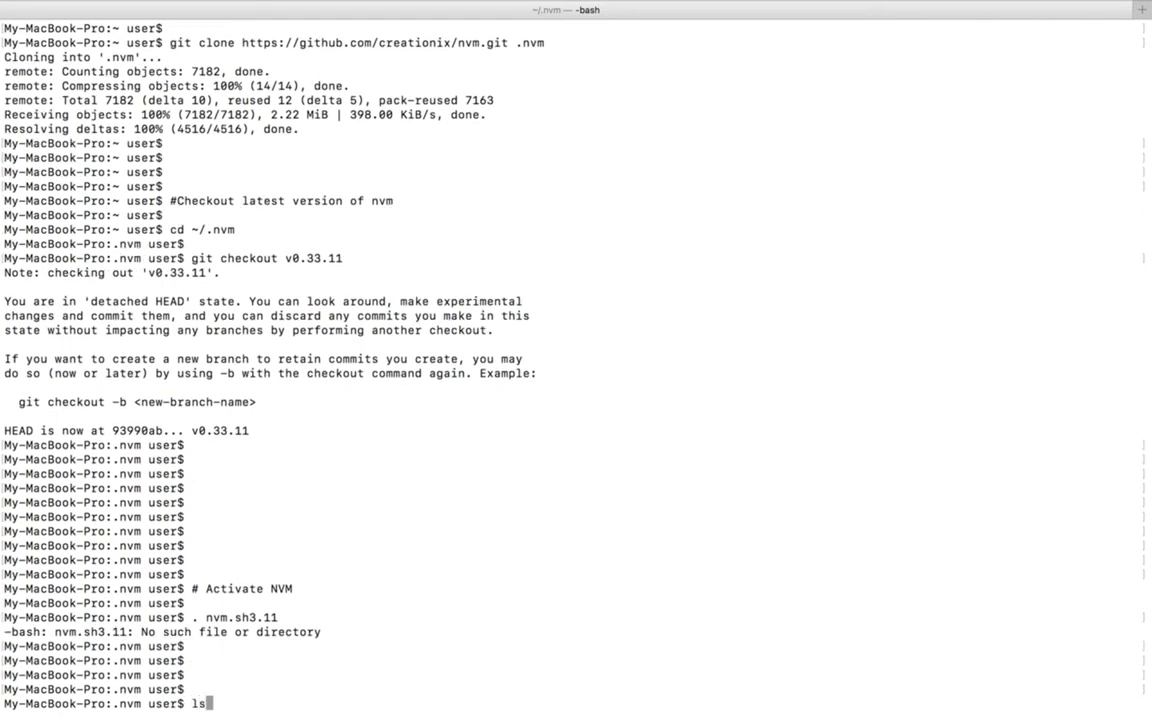
pyautogui.press('Return')
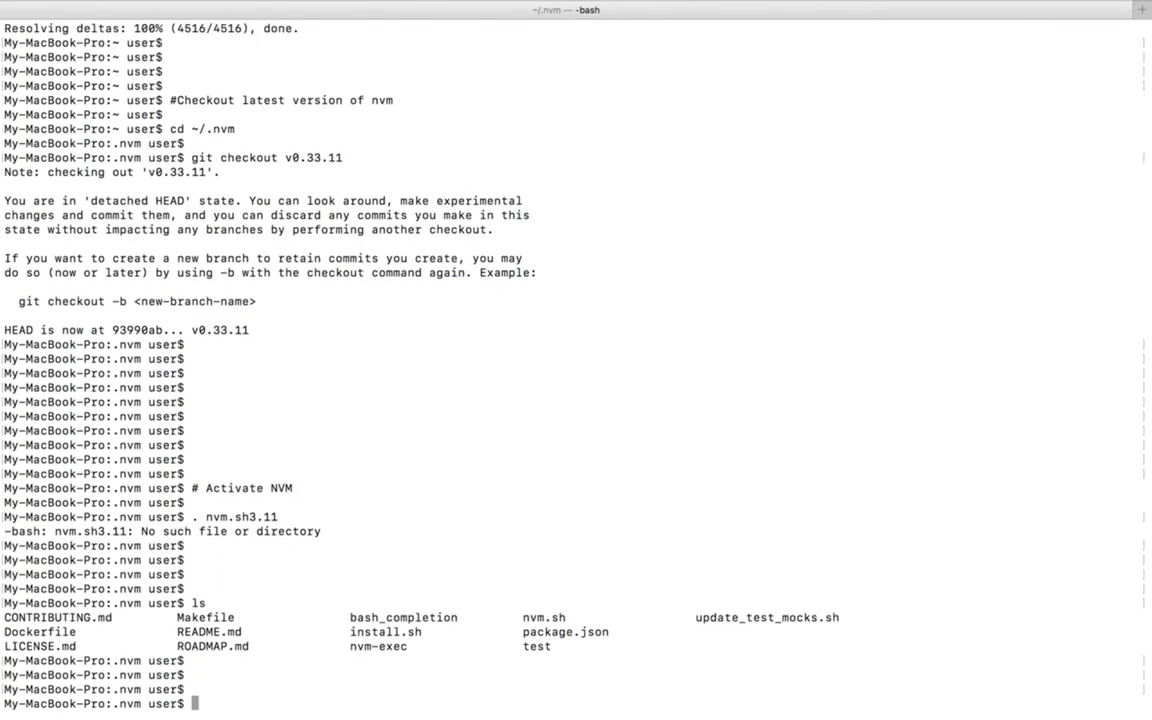
pyautogui.write('ls')
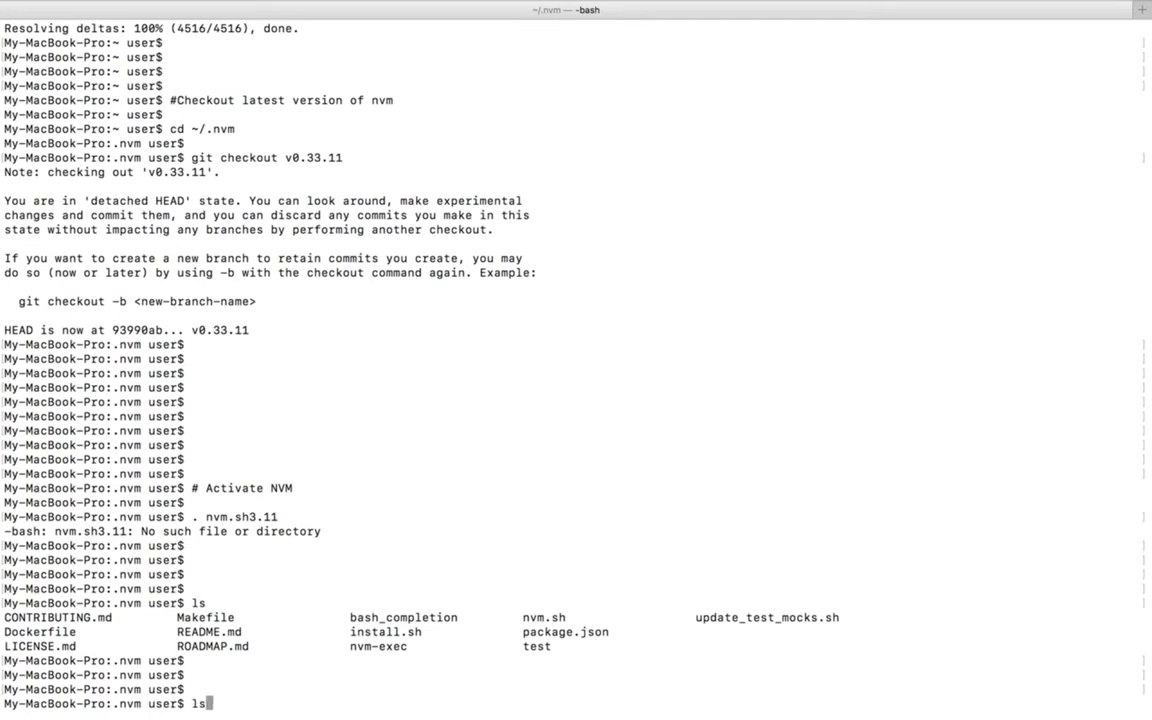
pyautogui.write('. nvm.sh')
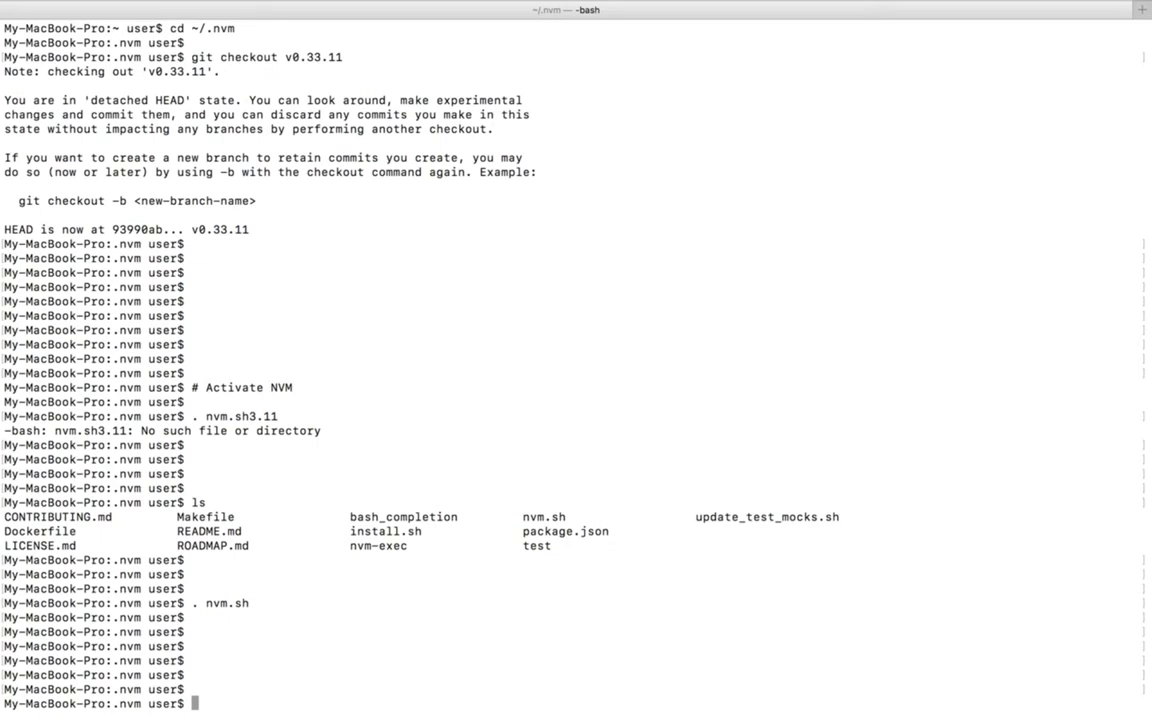
# Run nvm list, showing no Node versions installed
pyautogui.write('nvm list')
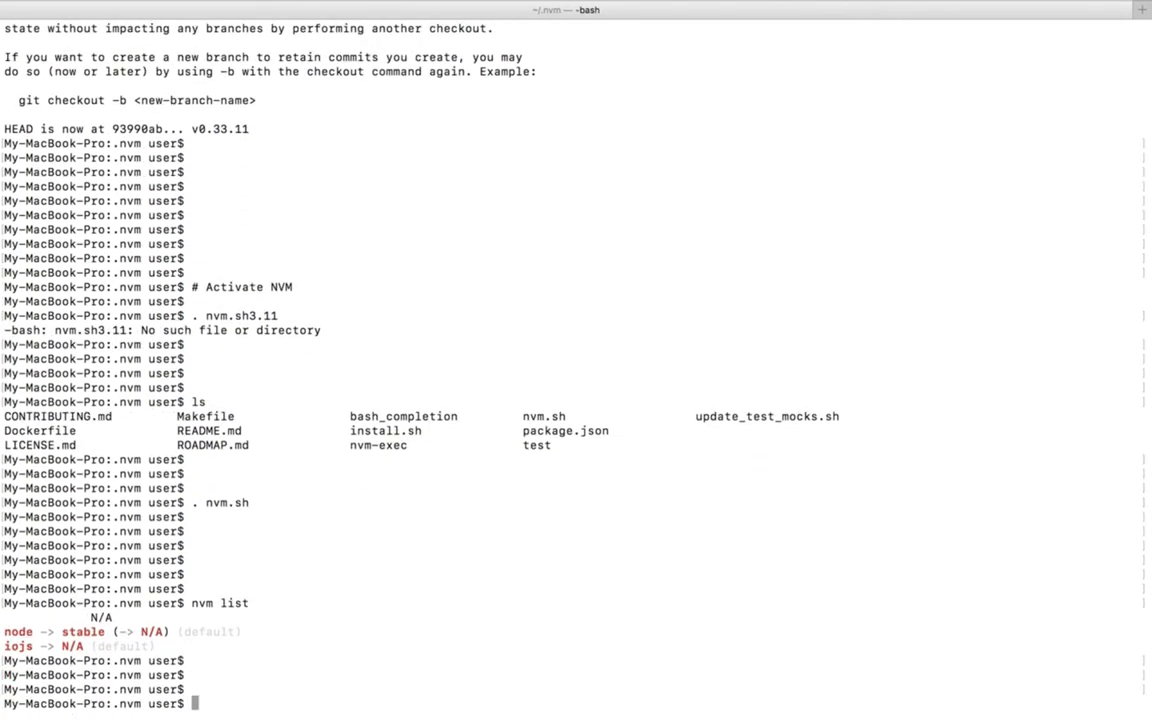
pyautogui.moveTo(176, 654)
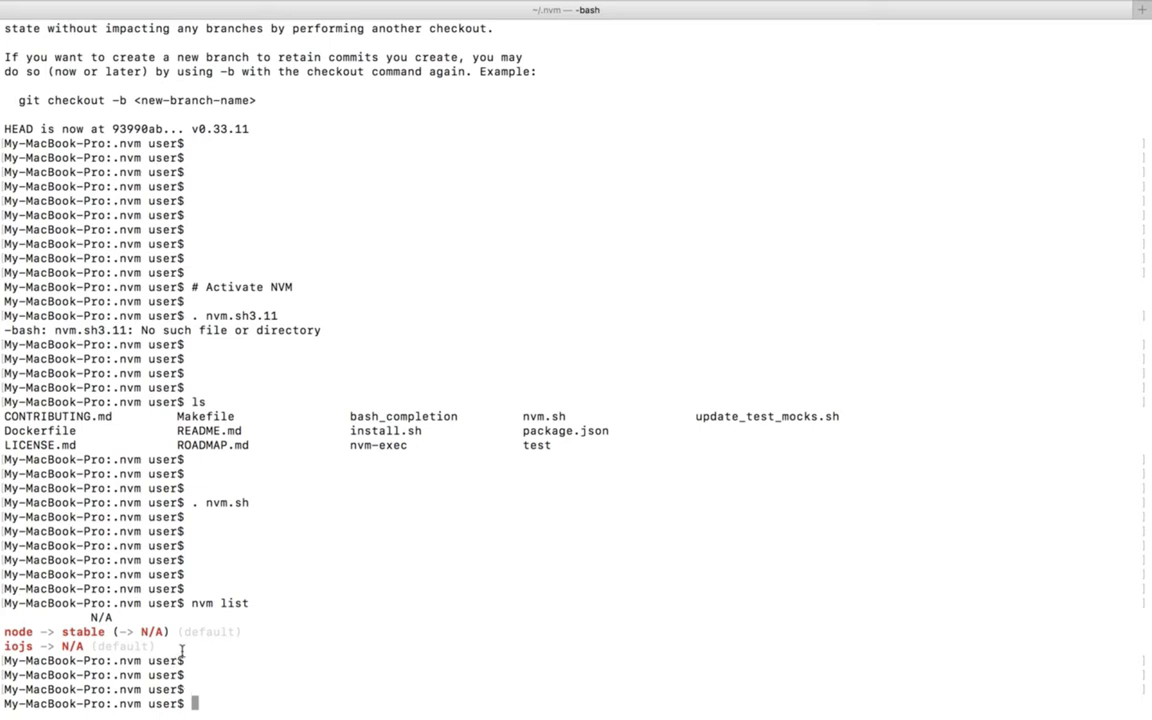
pyautogui.moveTo(400, 576)
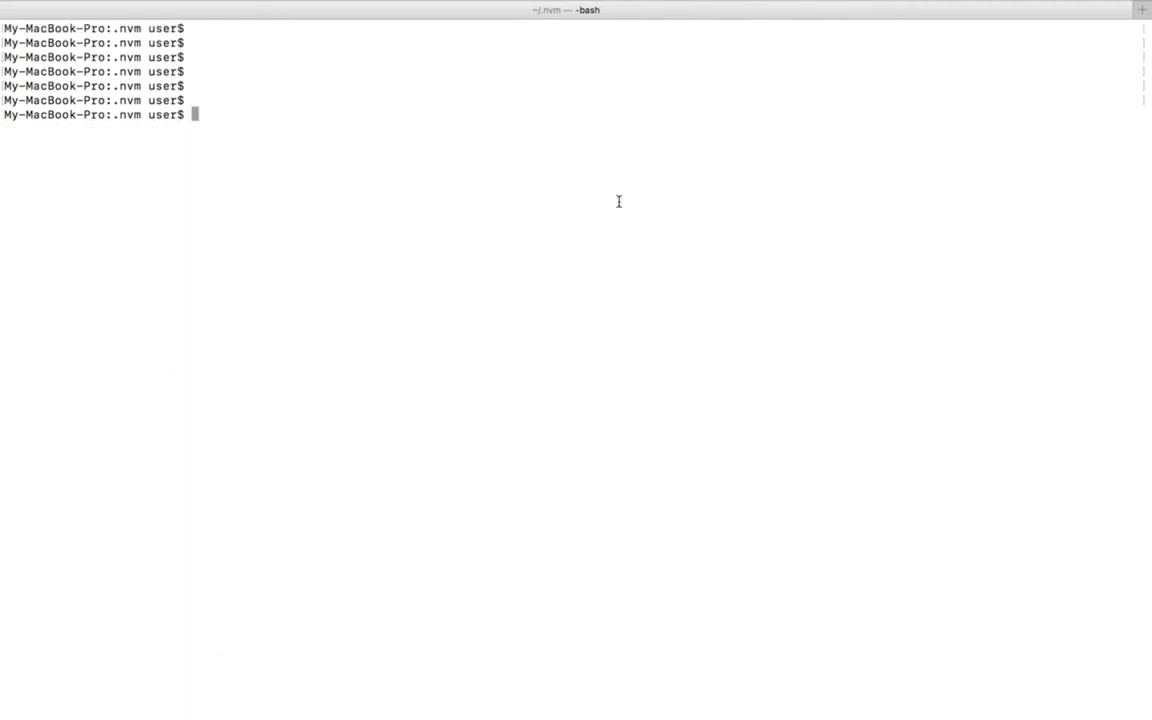
# Enter nvm ls-remote | tail -n9 to see the latest remote Node versions
pyautogui.write('nvm ls-remote | tail -n9')
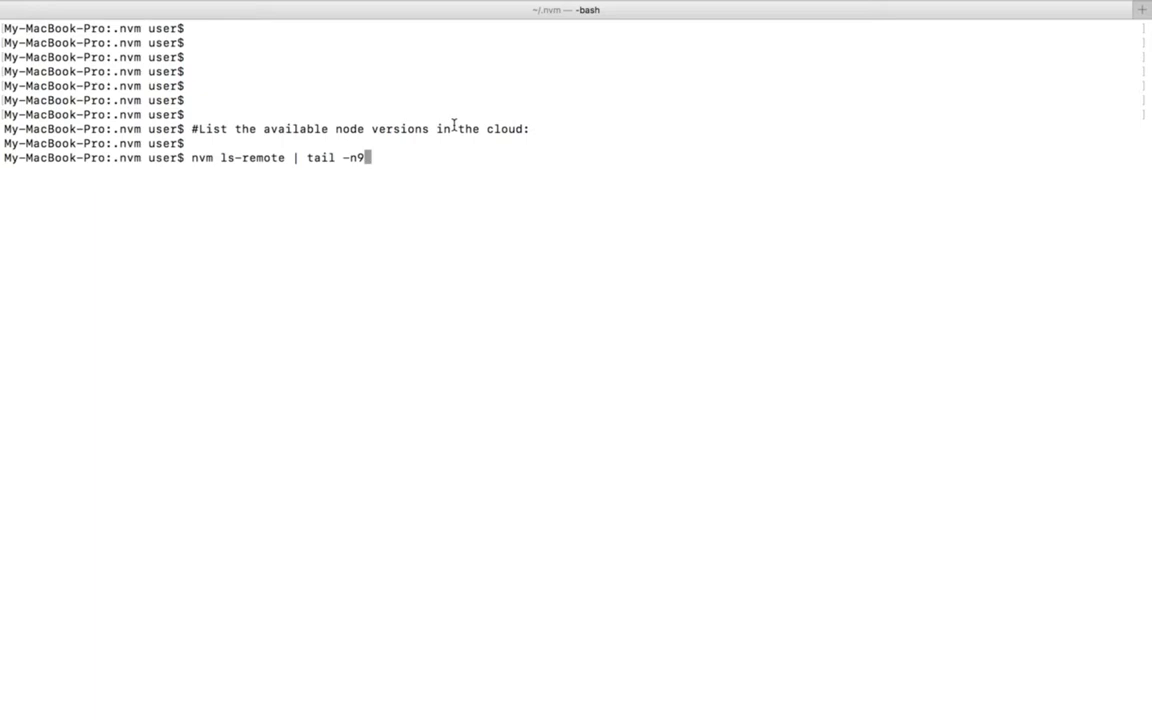
pyautogui.moveTo(280, 178)
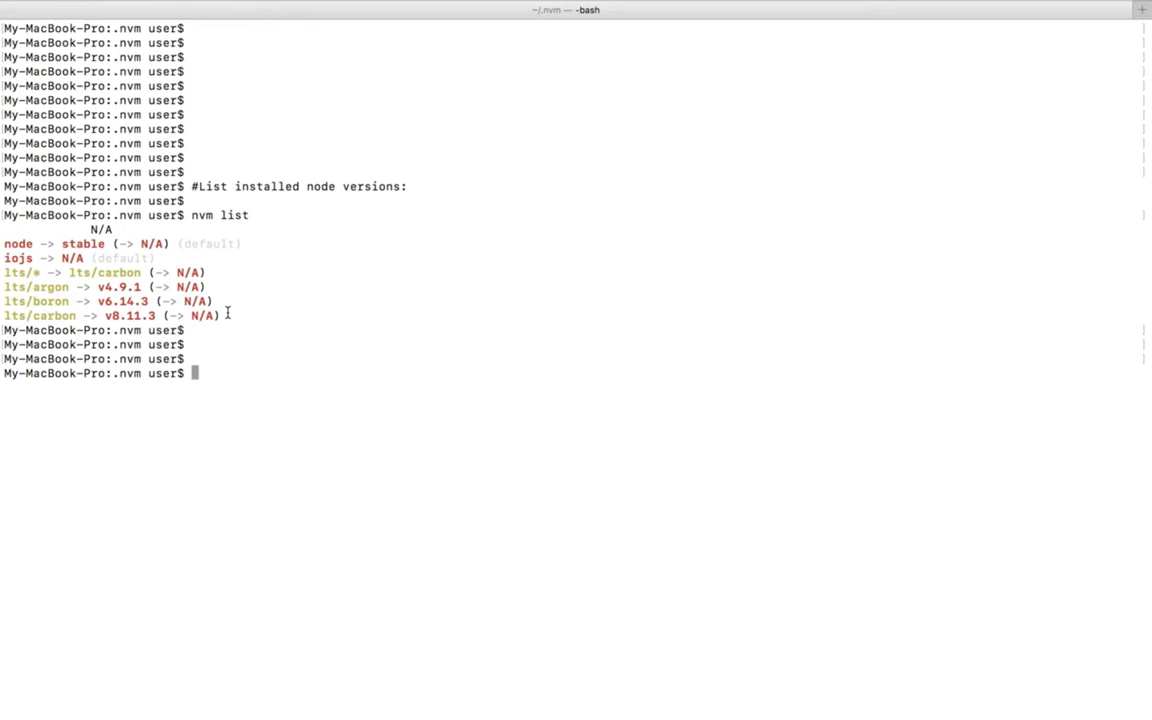
pyautogui.moveTo(328, 384)
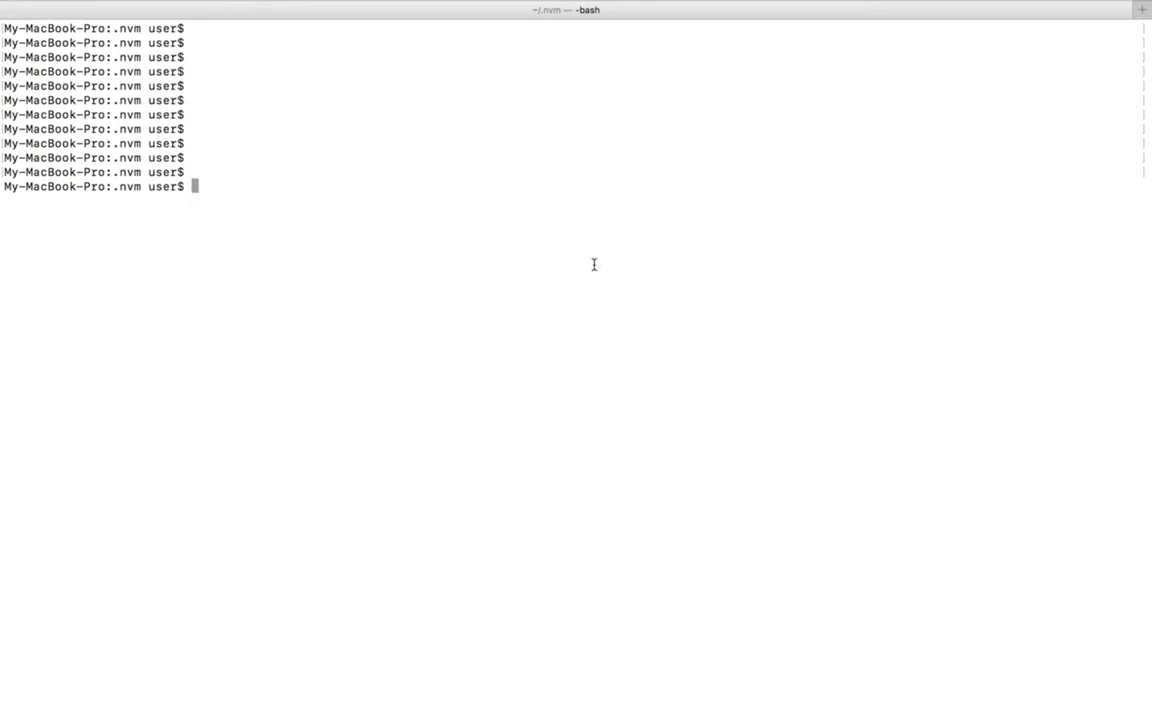
# Write a comment about adding lines to ~/.bash_profile for automatic sourcing at login
pyautogui.write('#add these lines in ~/.bash_profile file to have it automatically sourced upon login:')
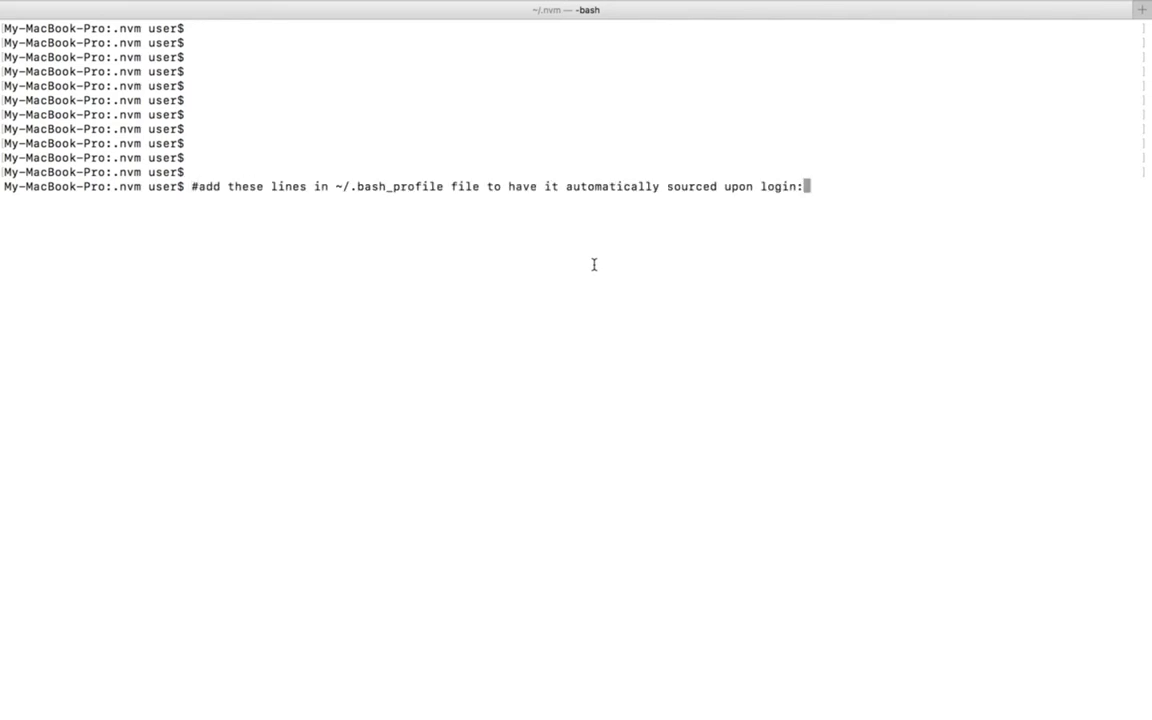
# Submit the note and enter vim ~/.bash_profile at the prompt
pyautogui.press('Enter')
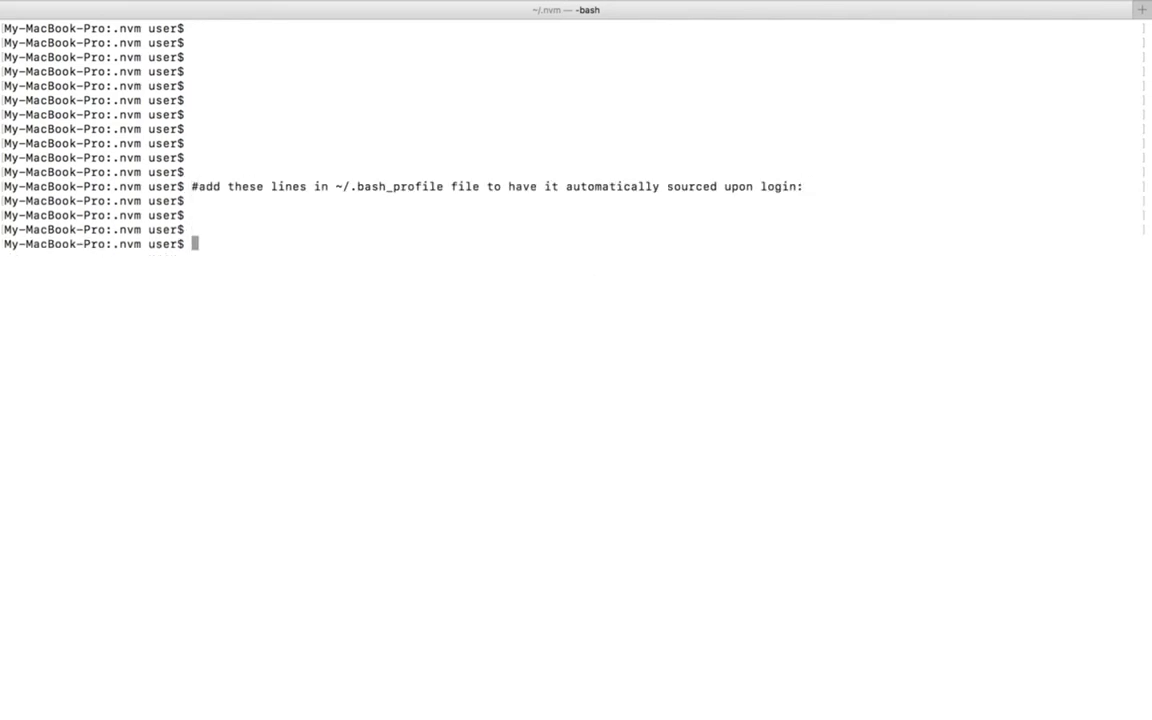
pyautogui.moveTo(404, 206)
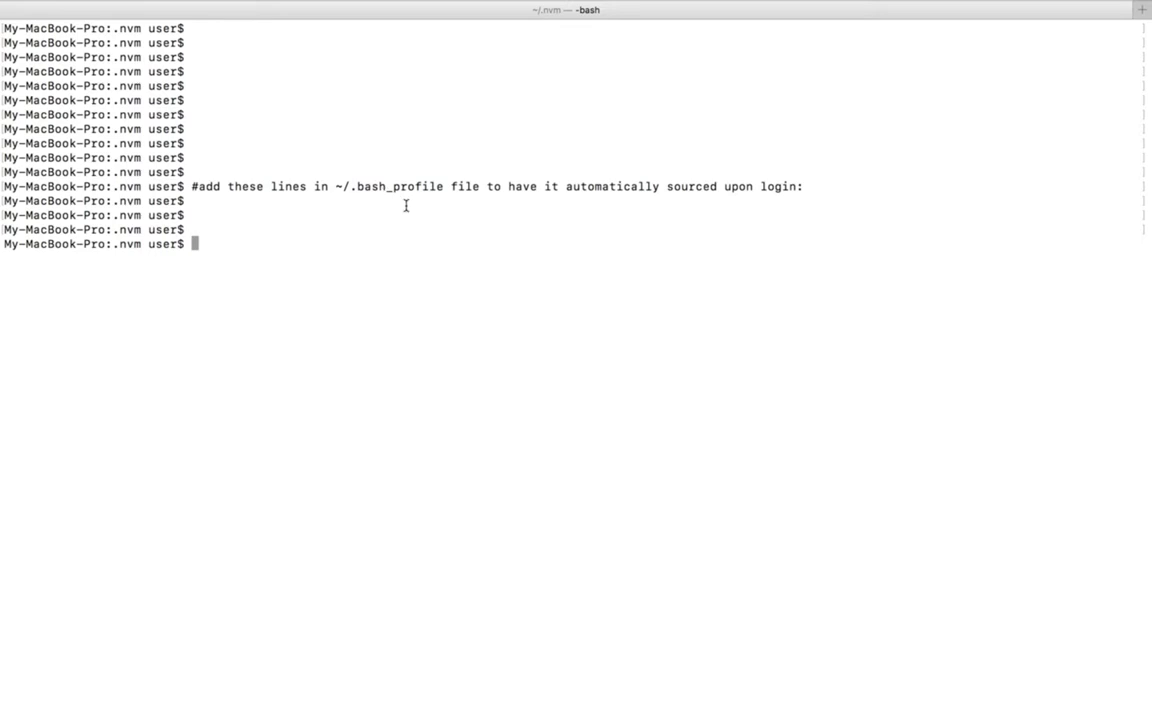
pyautogui.moveTo(596, 292)
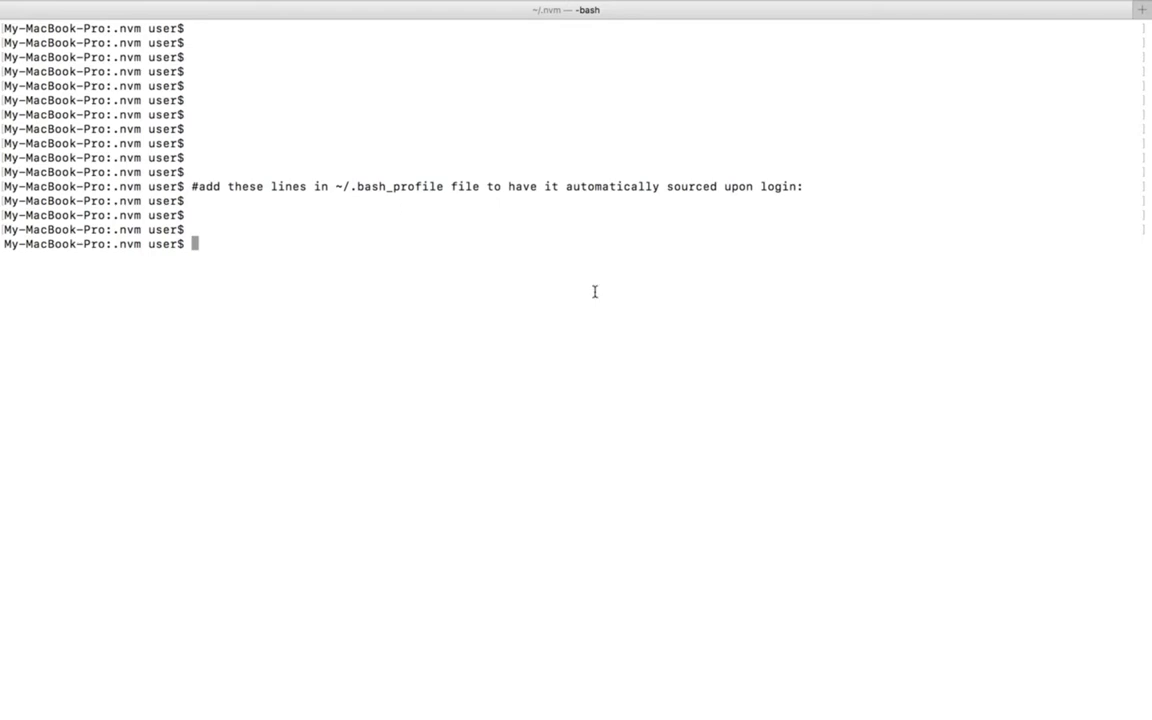
pyautogui.write('vim ~/.bash_')
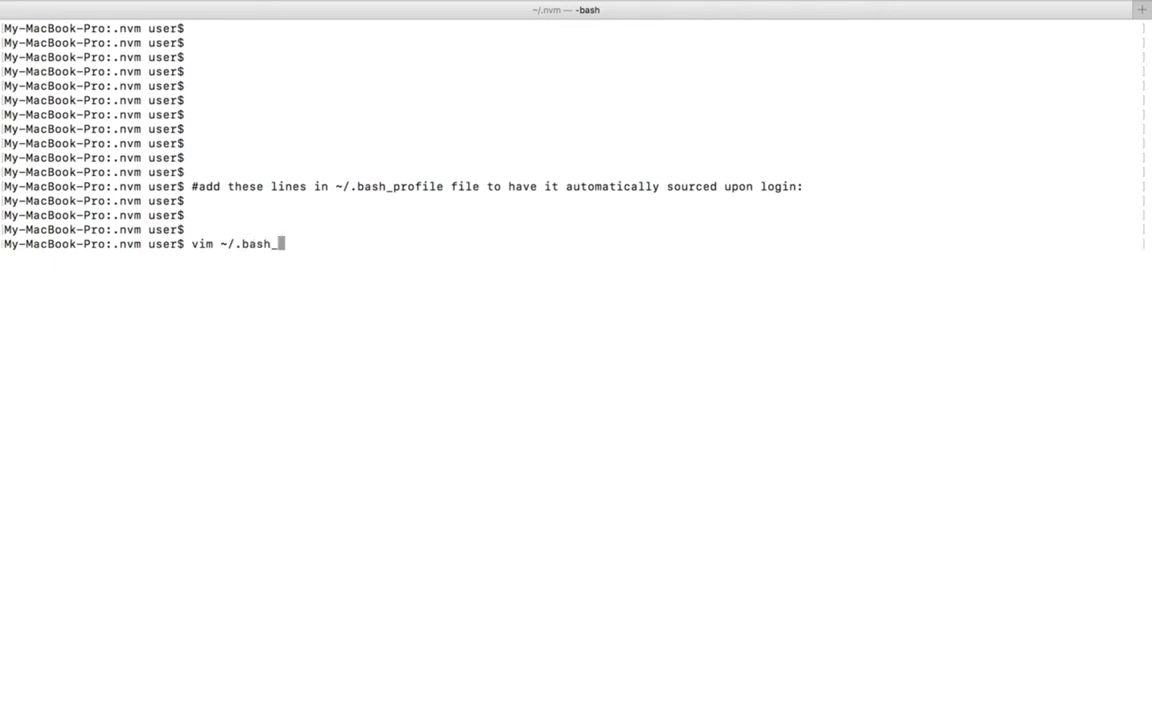
pyautogui.write('profile')
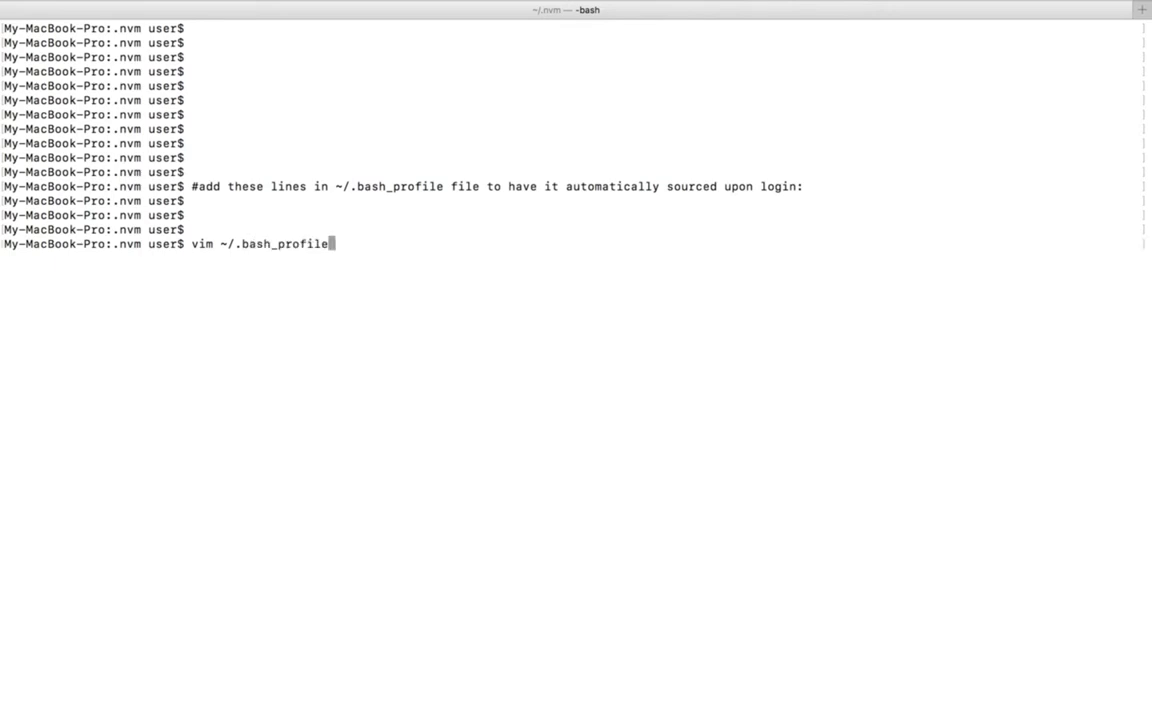
# In vim, add the NVM_DIR export line and a ## For Node comment to ~/.bash_profile
pyautogui.press('enter')
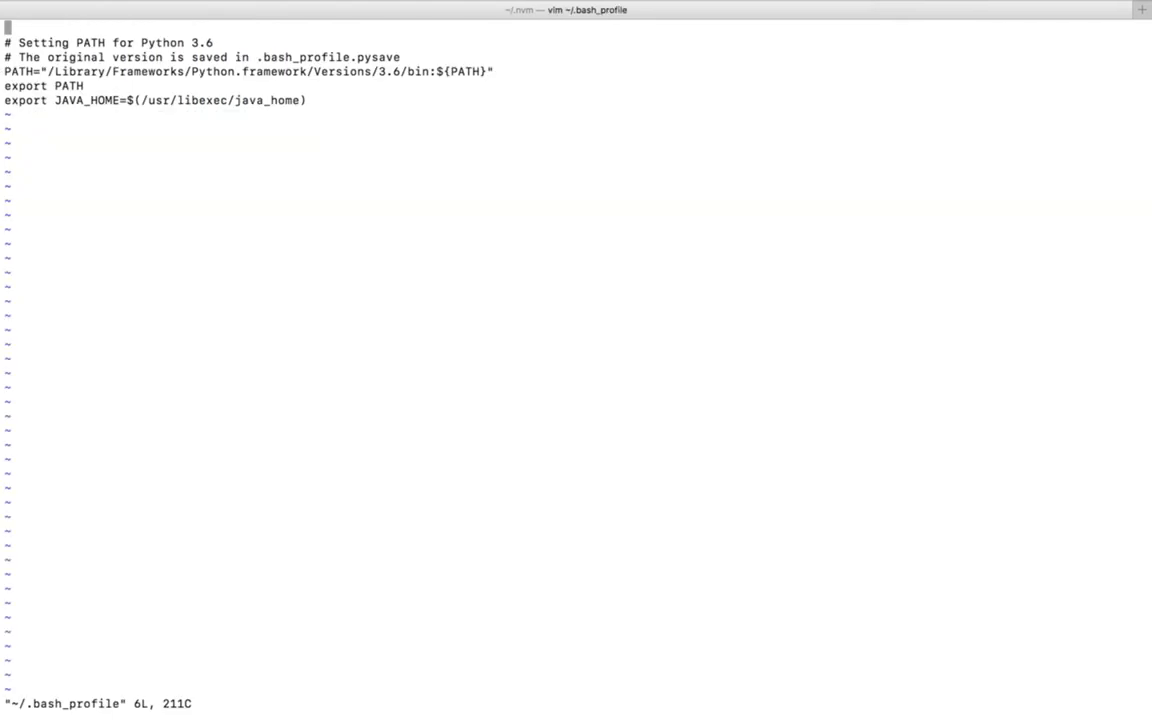
pyautogui.press('j')
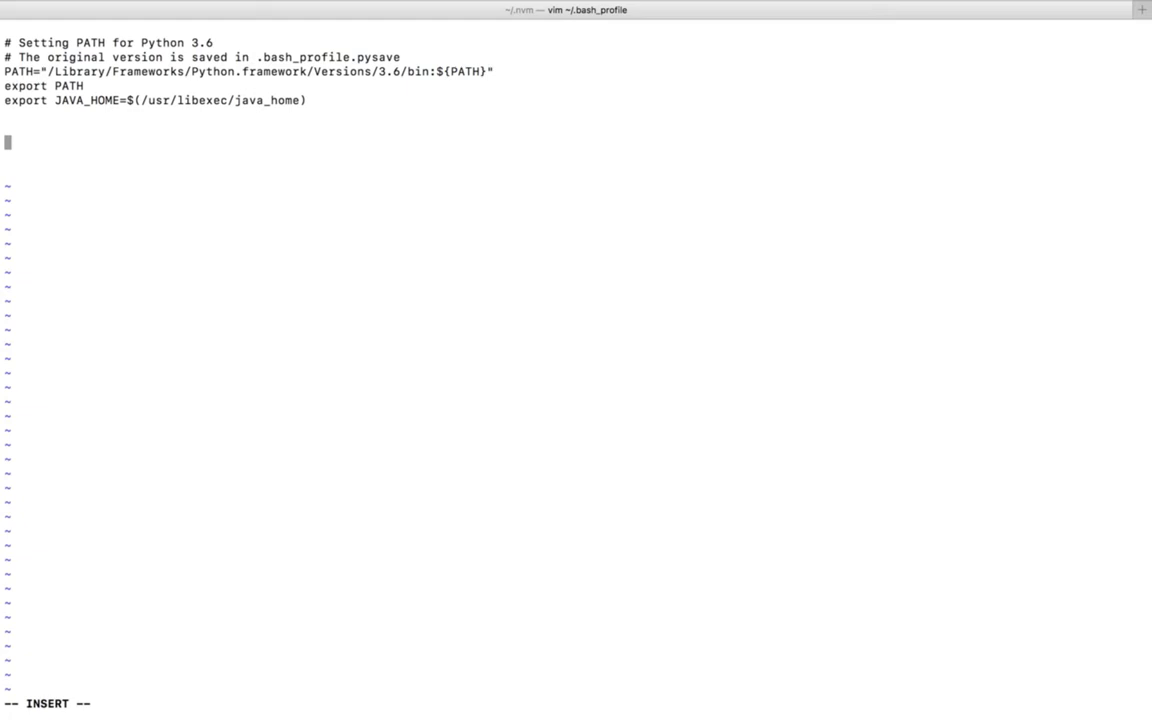
pyautogui.write('export NVM_DIR="$HOME/.nvm"')
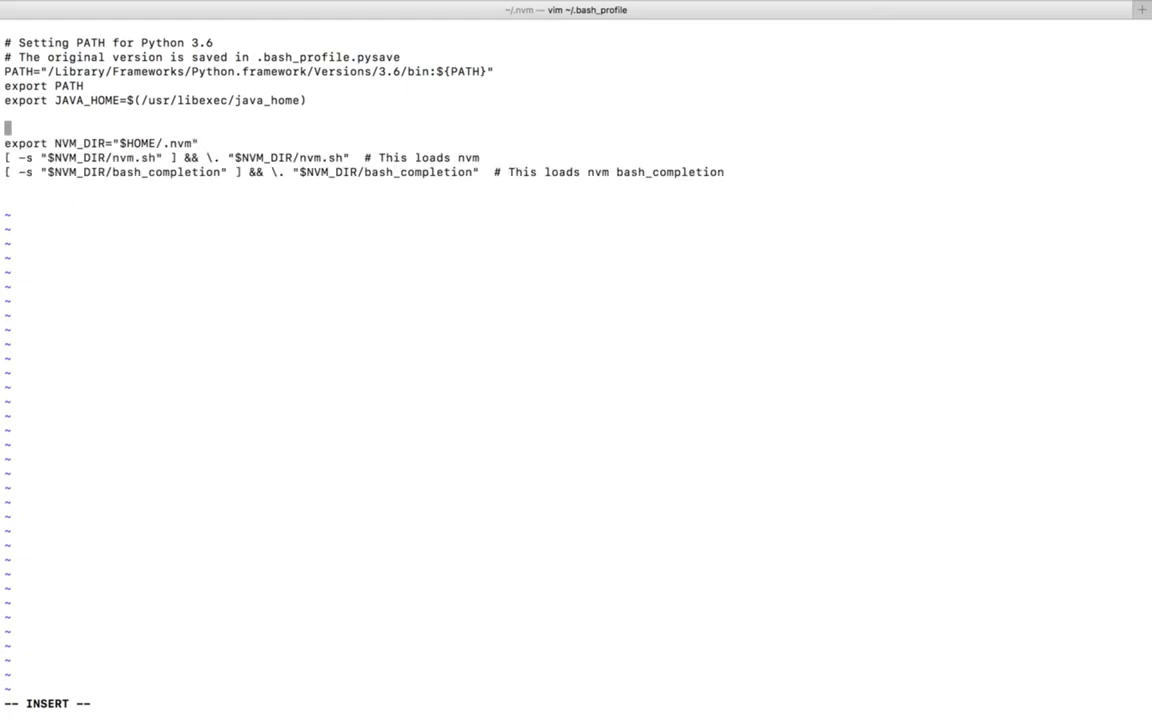
pyautogui.write('##')
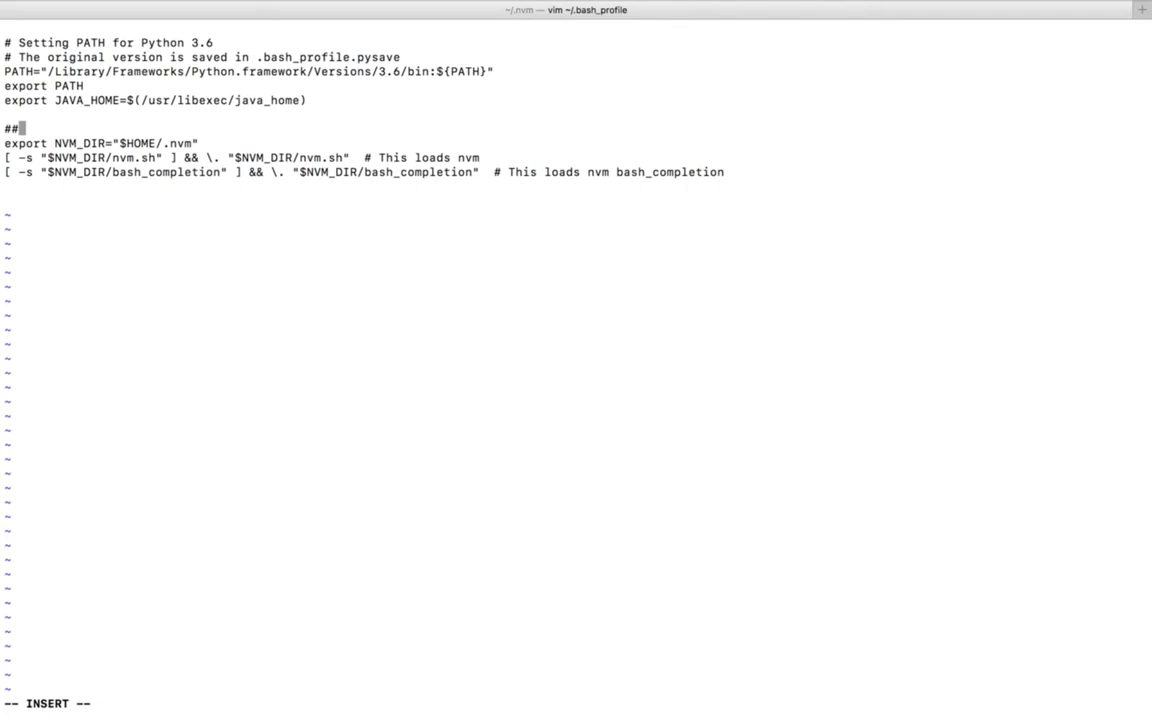
pyautogui.write('For Nod')
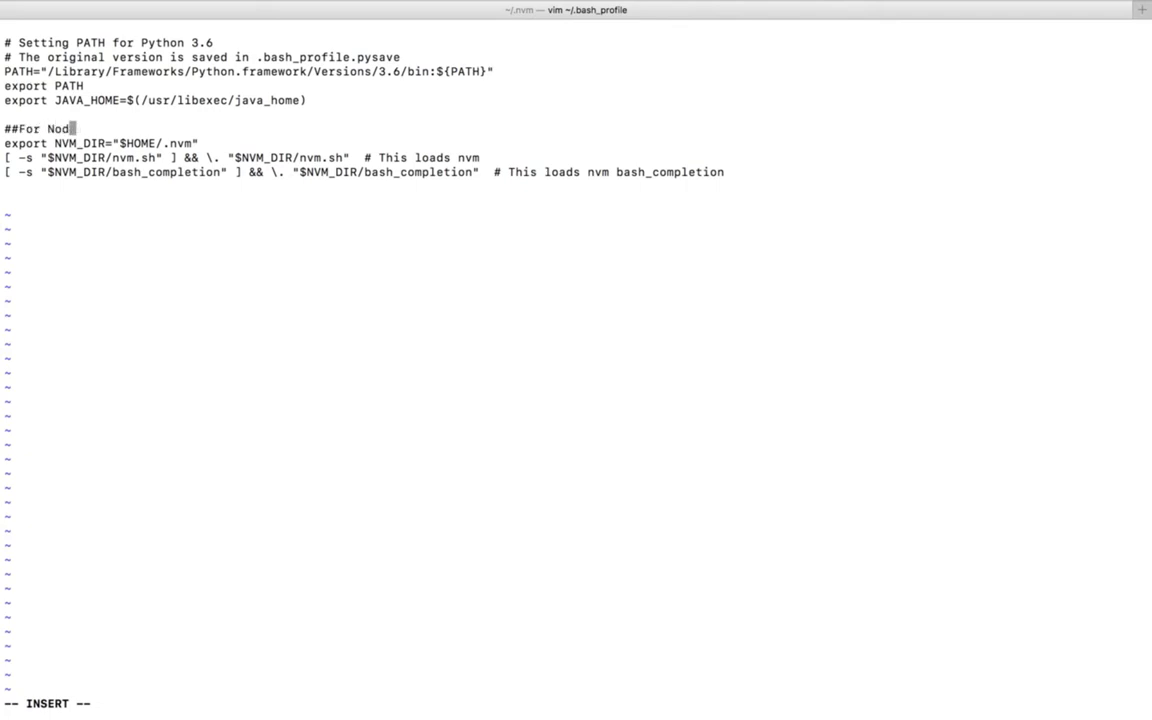
pyautogui.write('e')
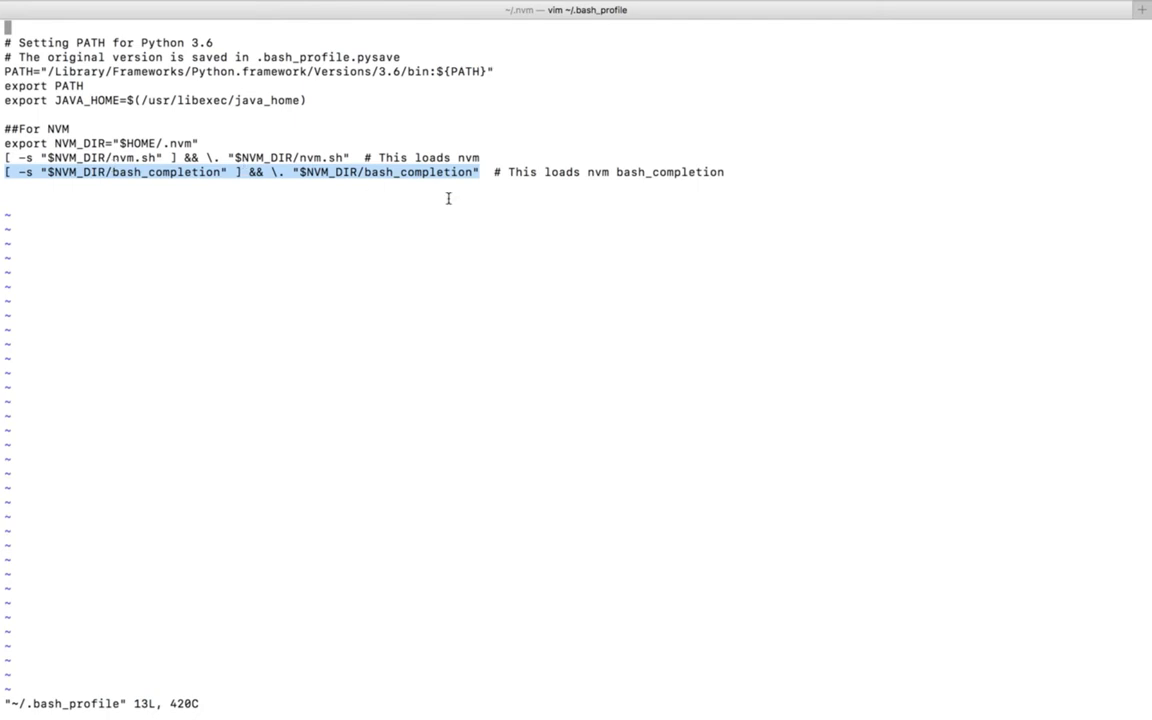
pyautogui.moveTo(560, 168)
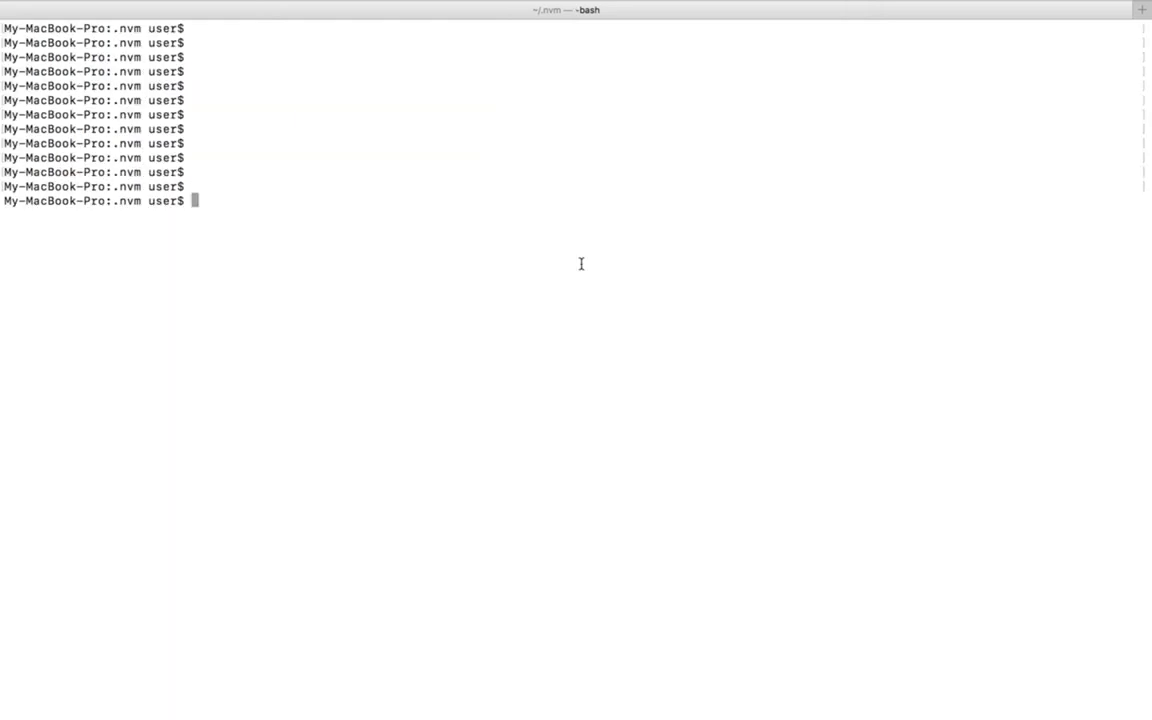
# List remote Node versions v10.0.0–v10.6.0 and enter nvm install 10.6.0
pyautogui.write('nvm ls-remote | tail -n9')
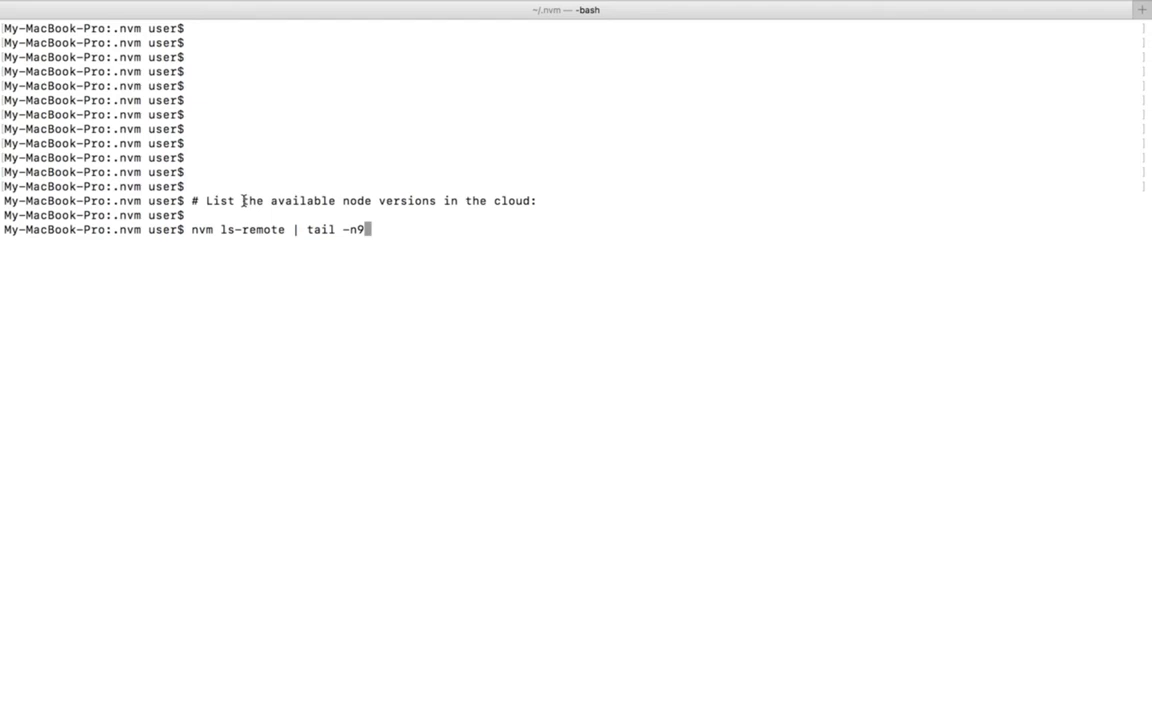
pyautogui.moveTo(240, 200); pyautogui.dragTo(436, 200)
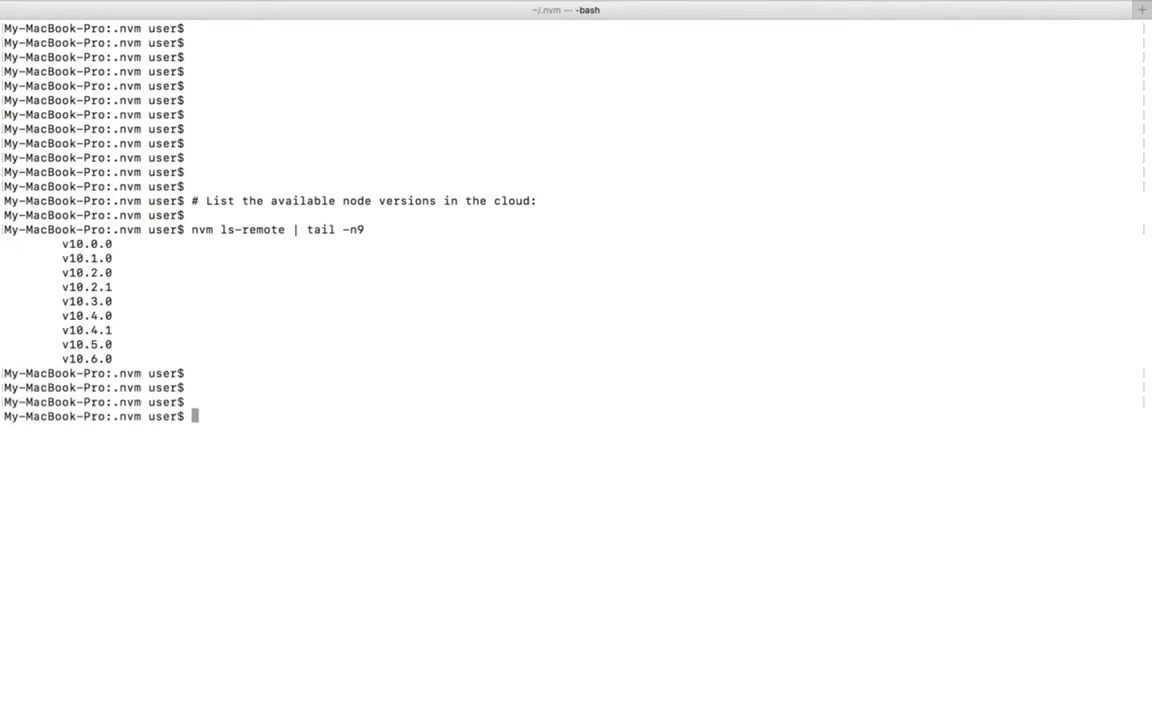
pyautogui.doubleClick(86, 358)
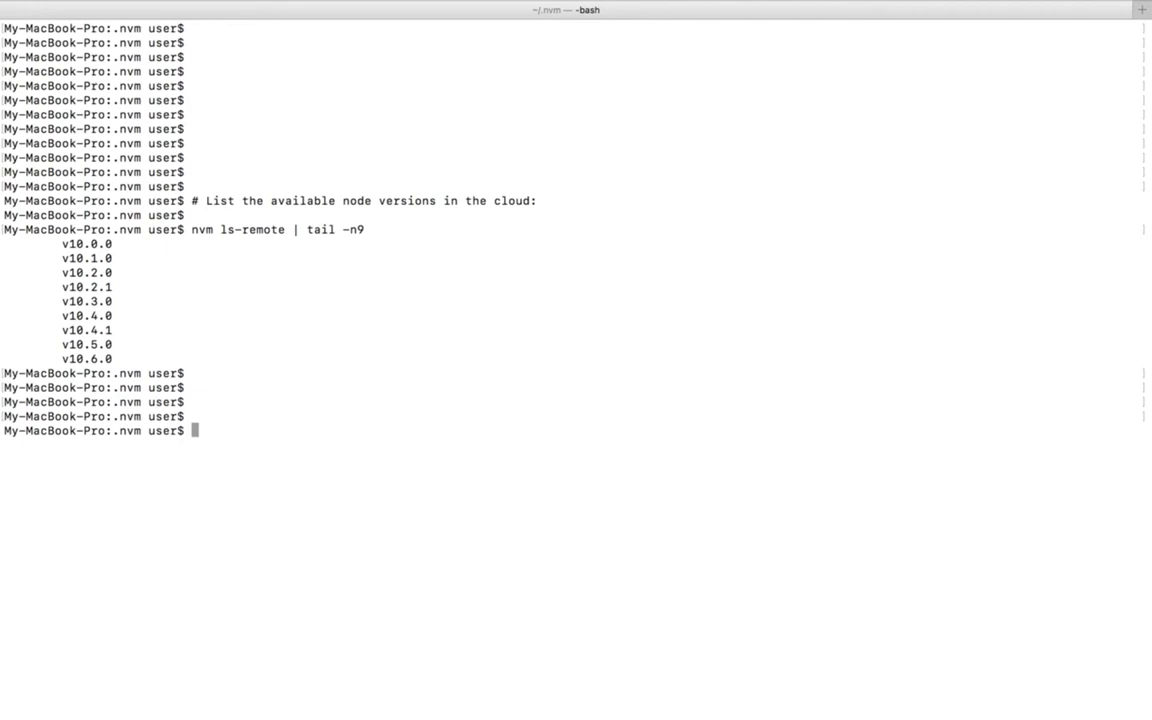
pyautogui.moveTo(620, 368)
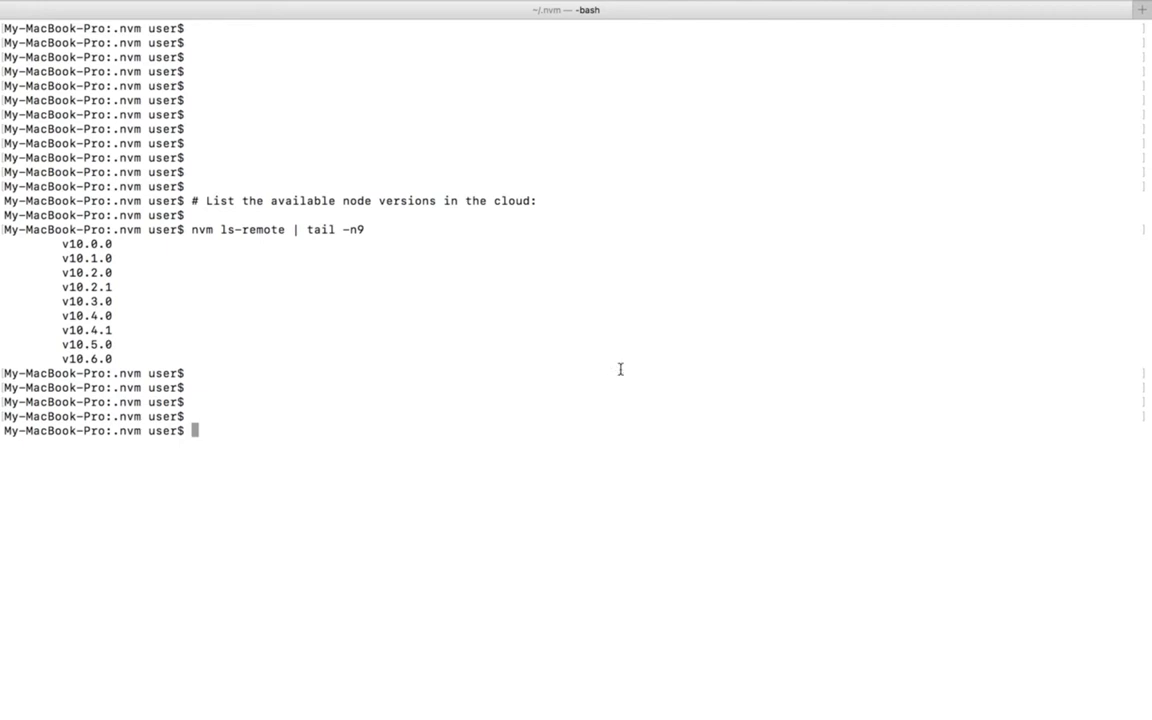
pyautogui.write('nvm install 10.6.0')
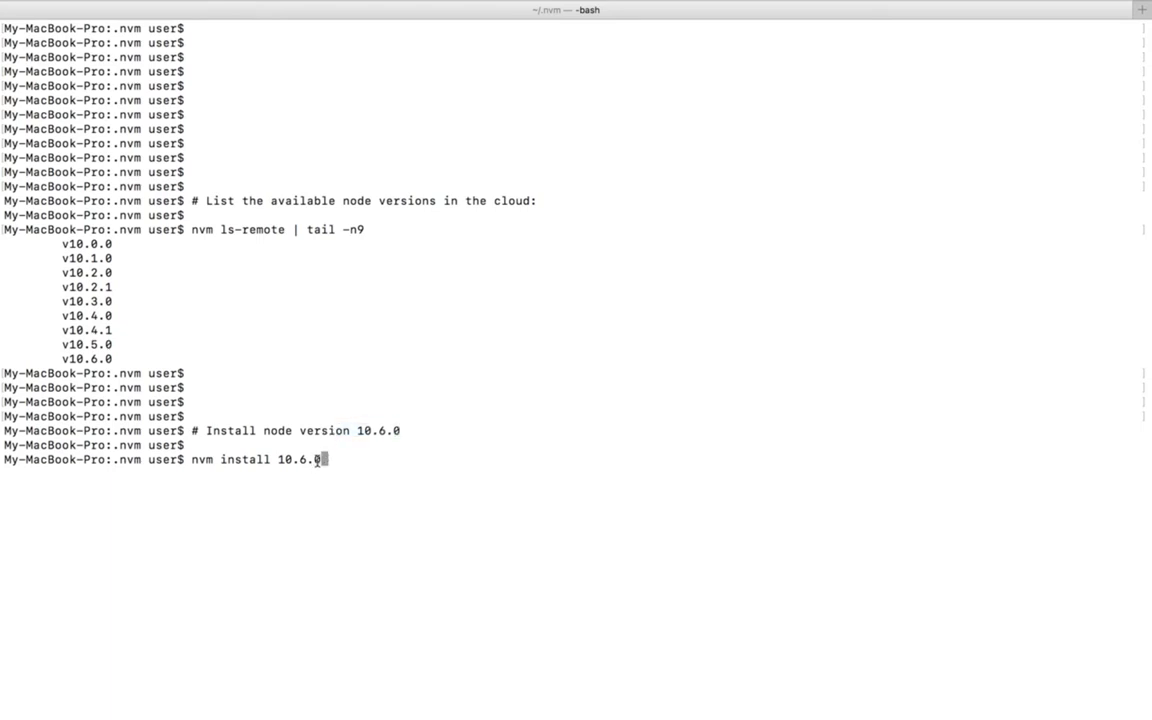
# Install Node 10.6.0 via nvm and check it with node -v
pyautogui.doubleClick(304, 458)
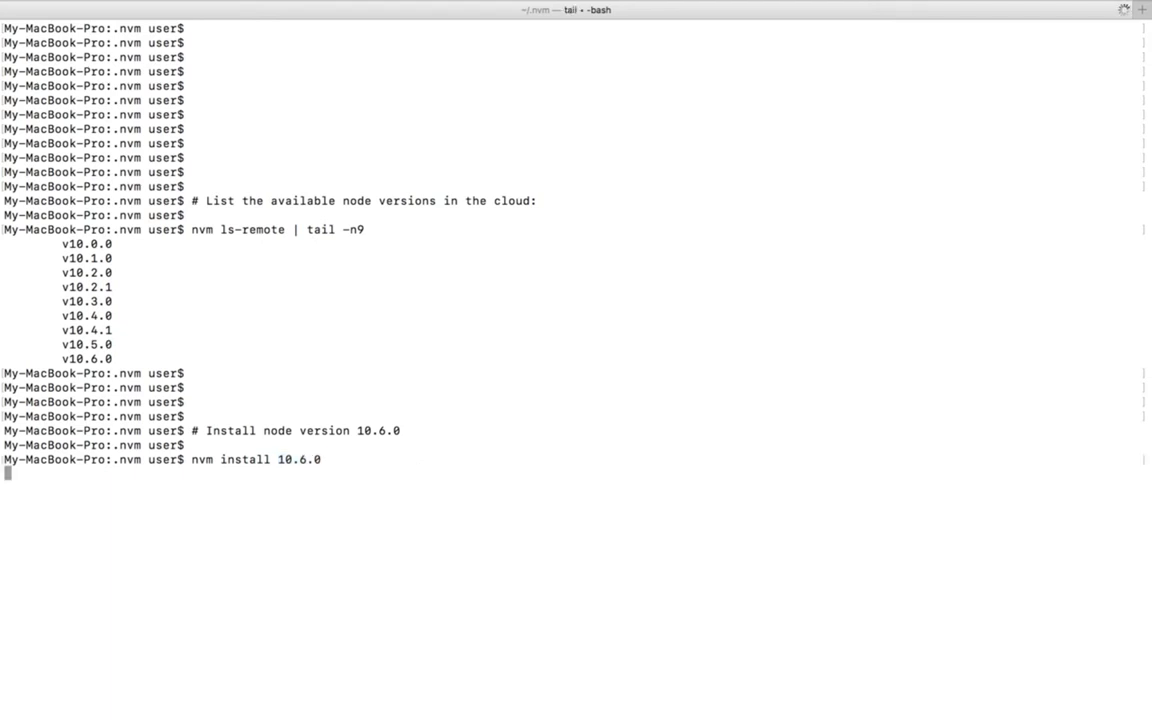
pyautogui.press('Return')
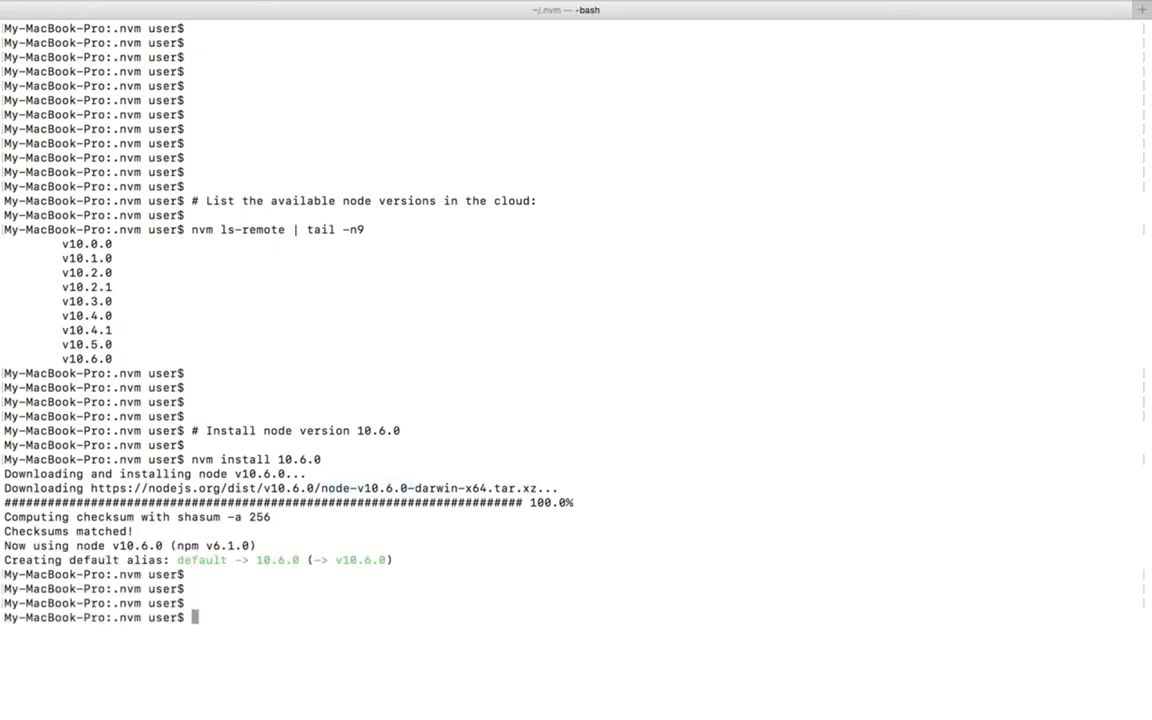
pyautogui.write('node -v')
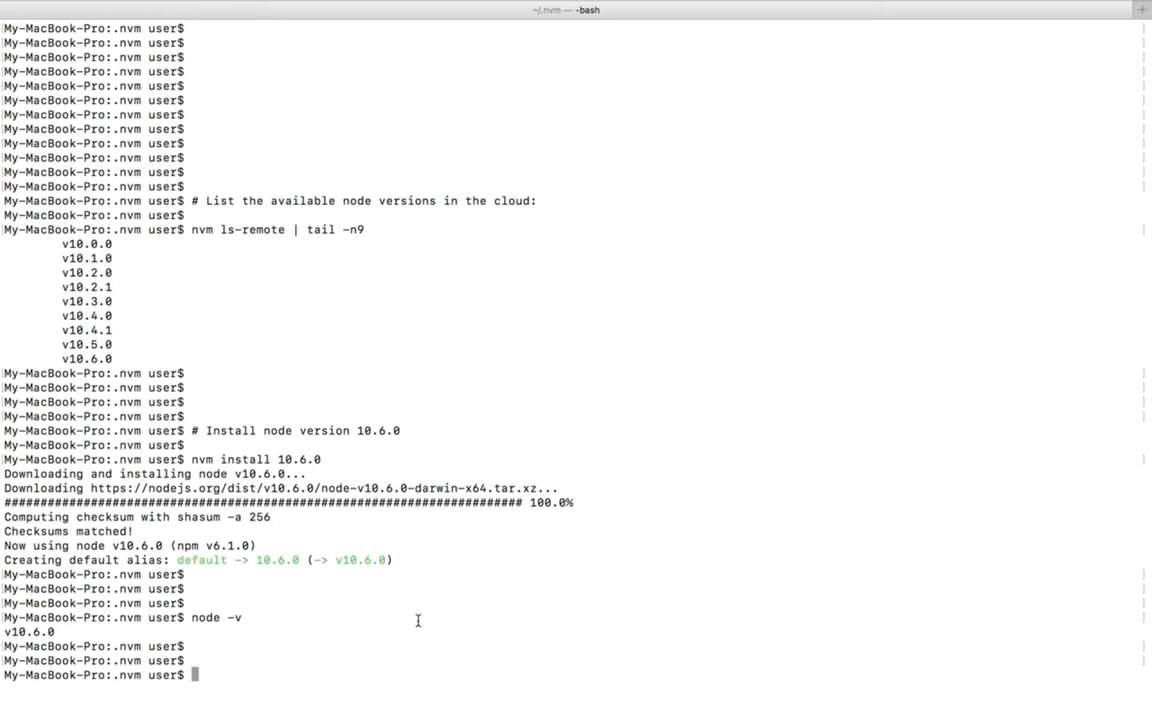
# Run nvm list to confirm v10.6.0 is installed and set as default
pyautogui.write('nvm')
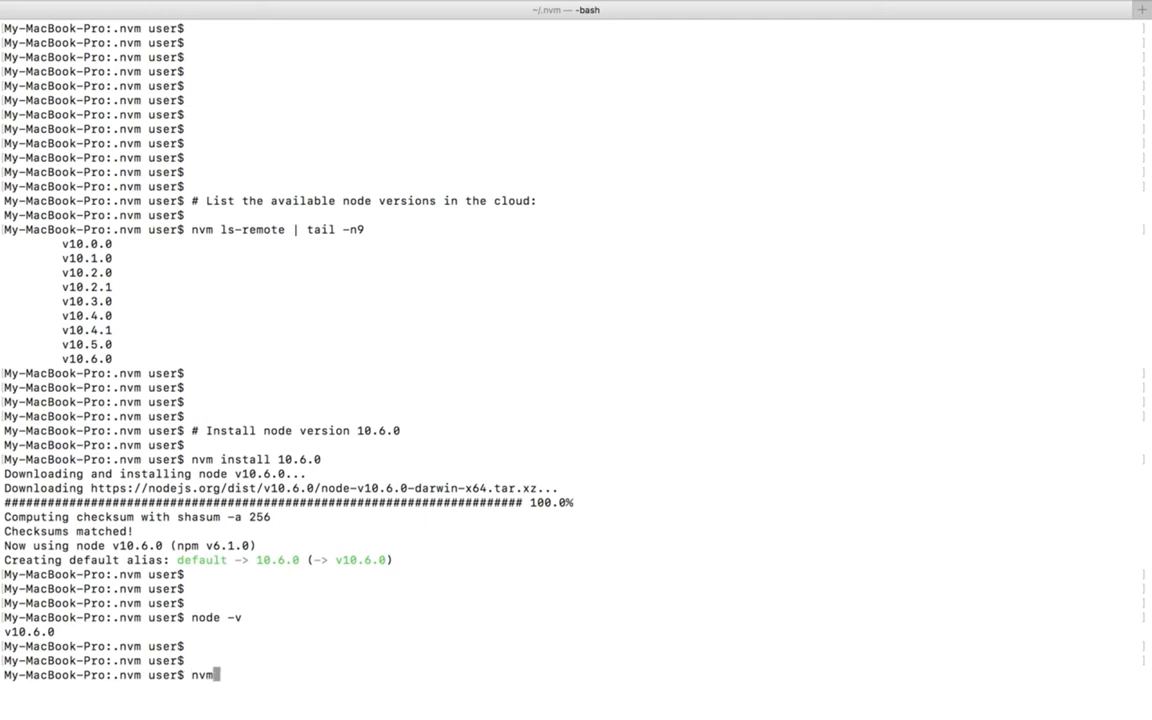
pyautogui.write('list')
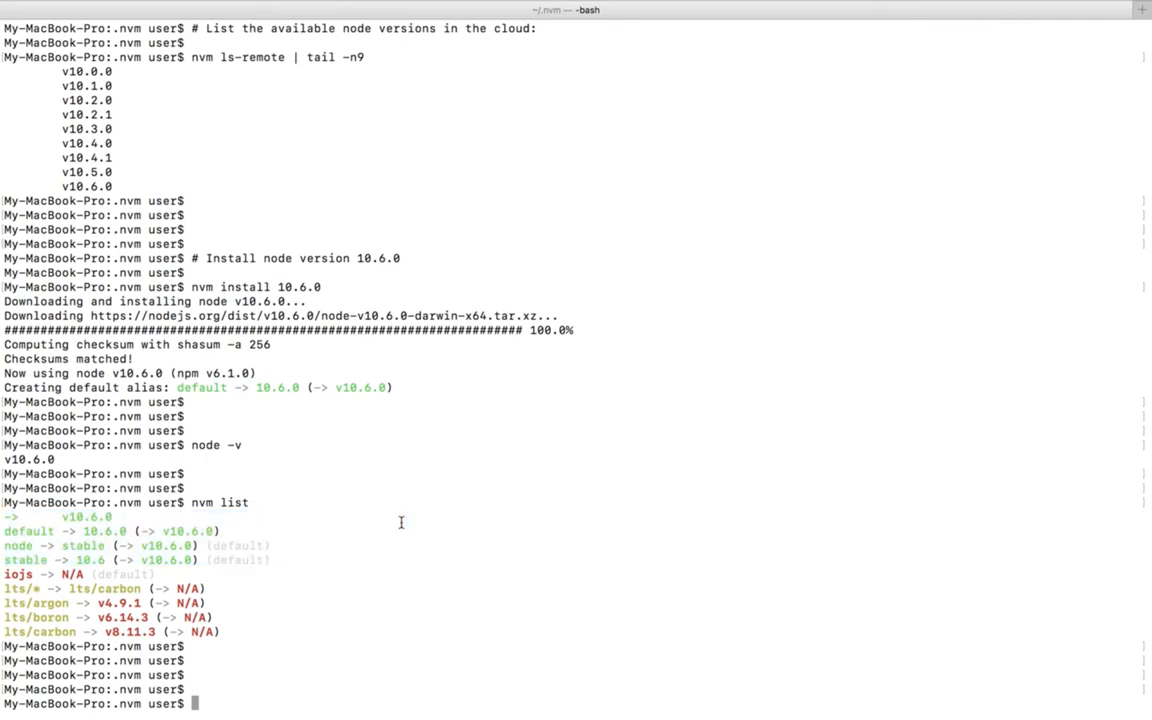
pyautogui.moveTo(444, 528)
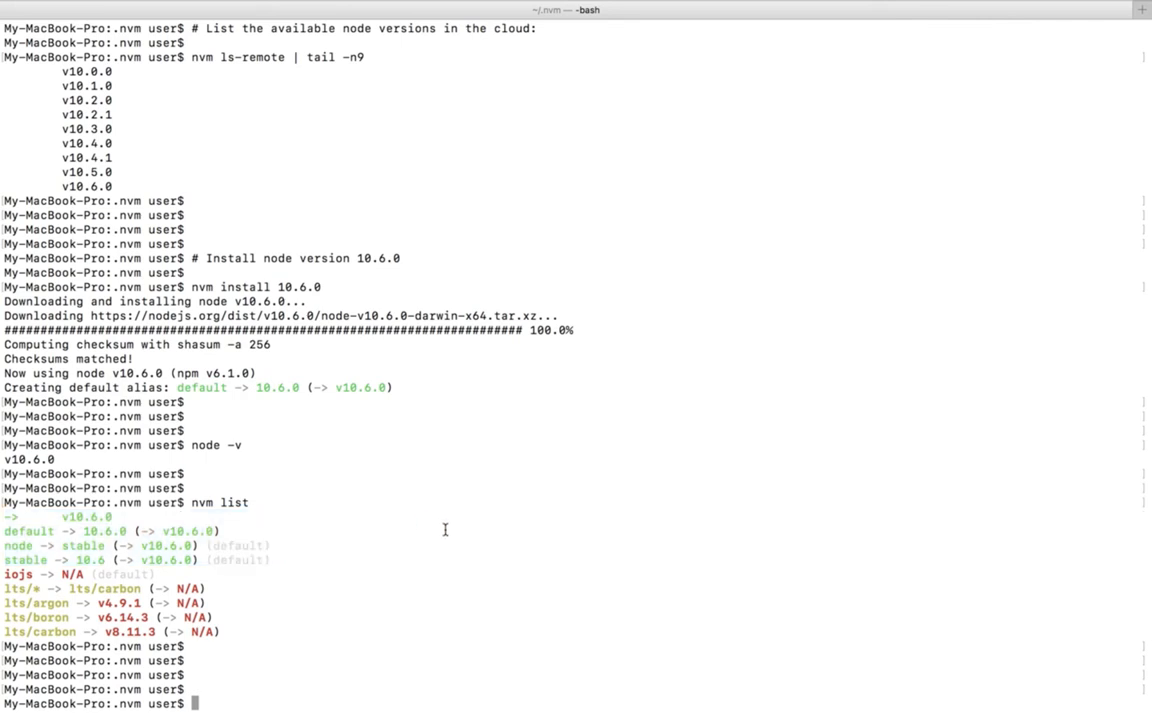
pyautogui.scroll(-3)
pyautogui.write('npm -v')
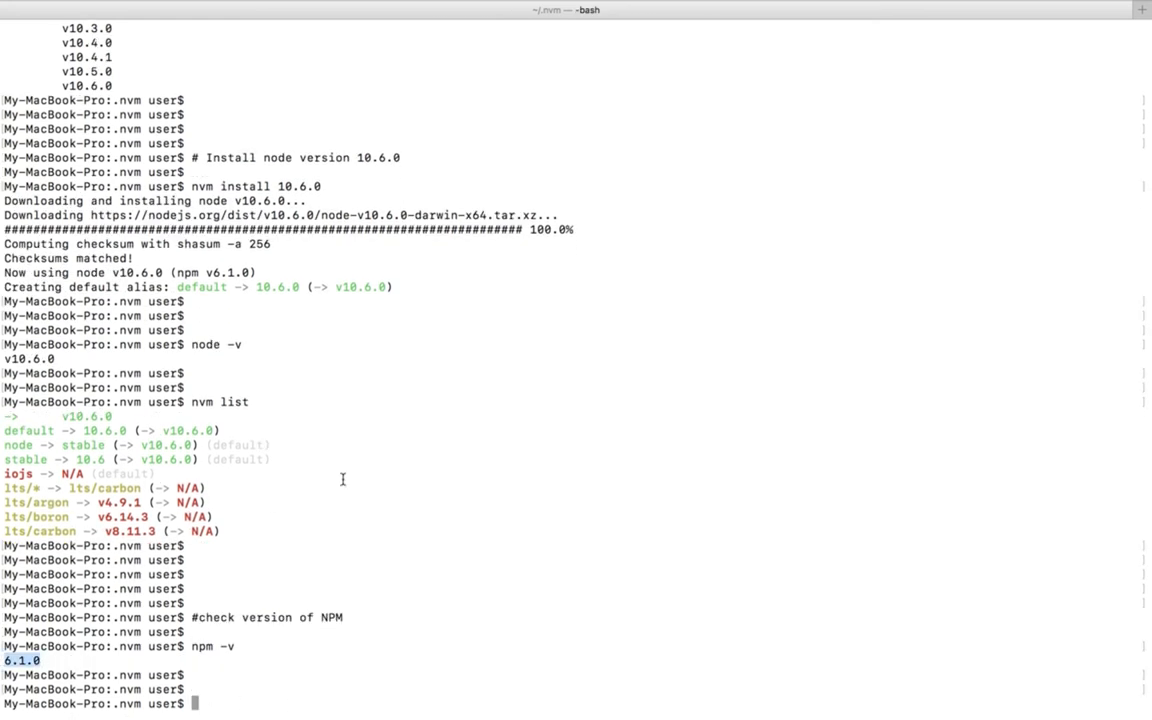
pyautogui.moveTo(362, 472)
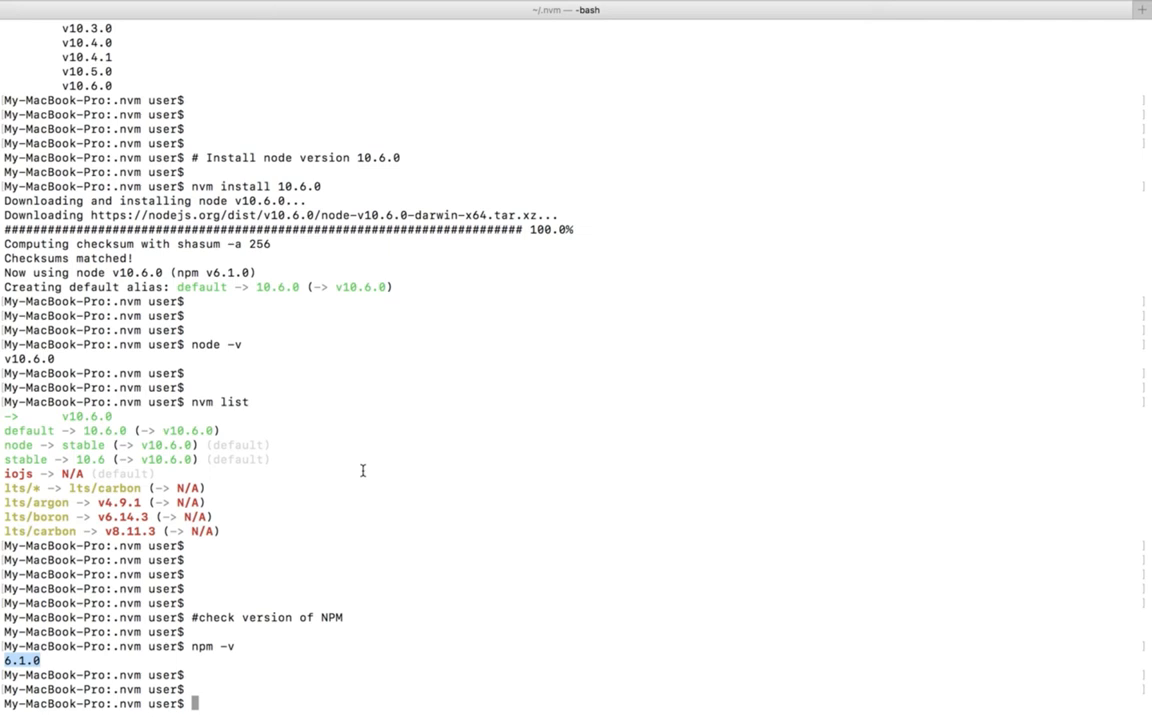